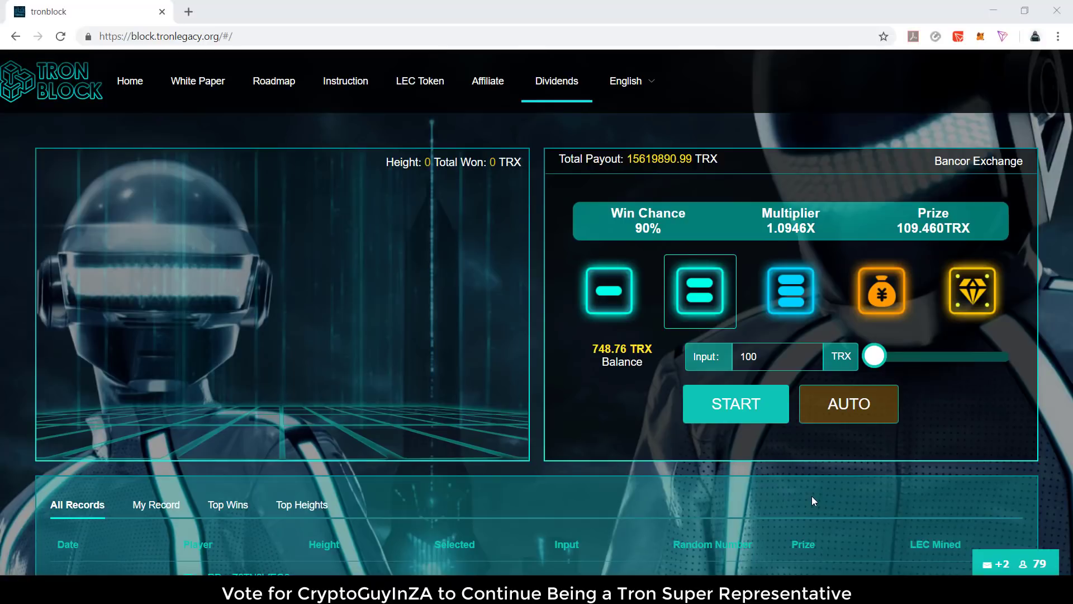
{"action": "mouse_move", "coordinate": [233, 249]}
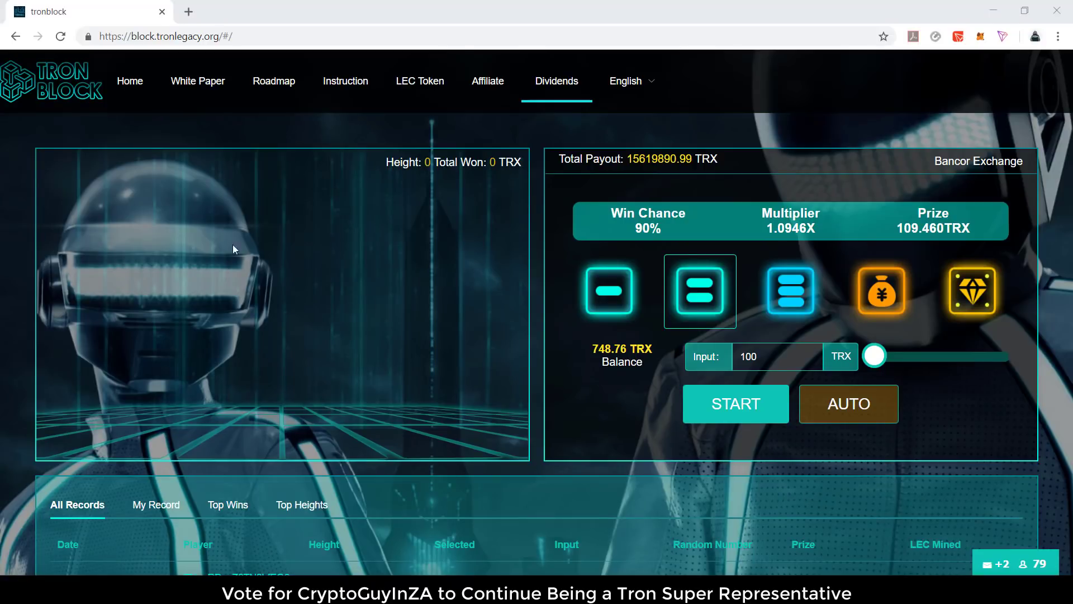
{"action": "mouse_move", "coordinate": [5, 215]}
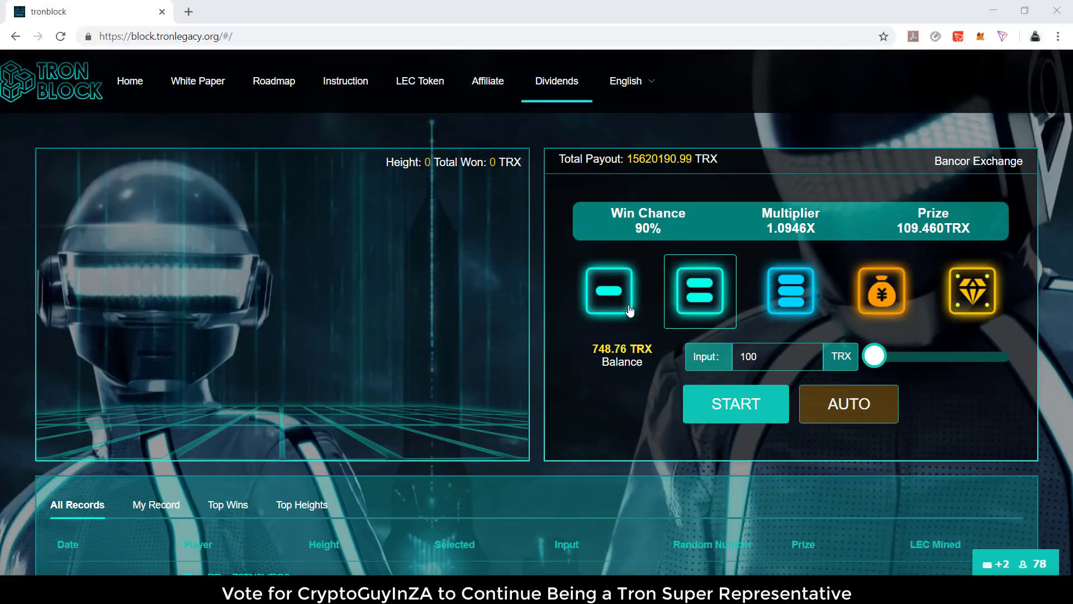
Try the risk icons and settle on the 100% win chance level (0.9851X, 98.510 TRX prize).
{"action": "left_click", "coordinate": [699, 291]}
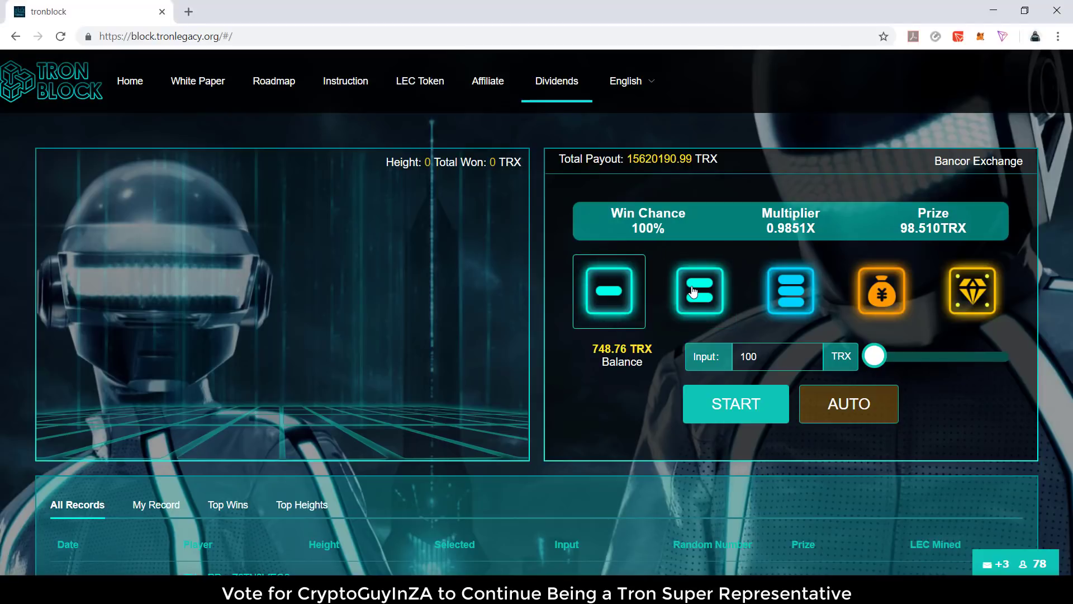
{"action": "left_click", "coordinate": [699, 291]}
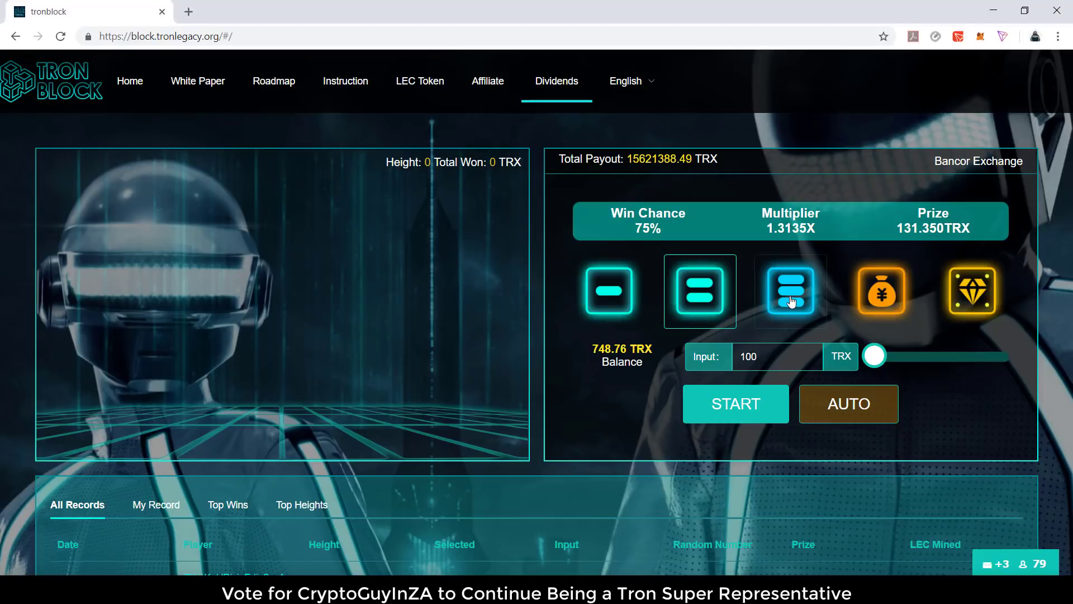
{"action": "left_click", "coordinate": [698, 290]}
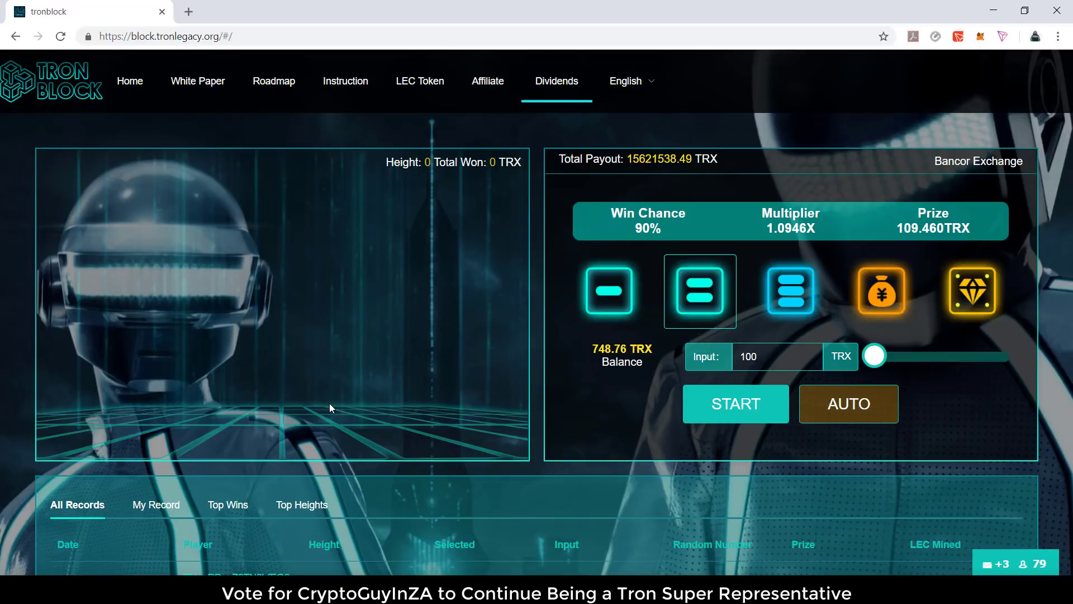
{"action": "mouse_move", "coordinate": [592, 425]}
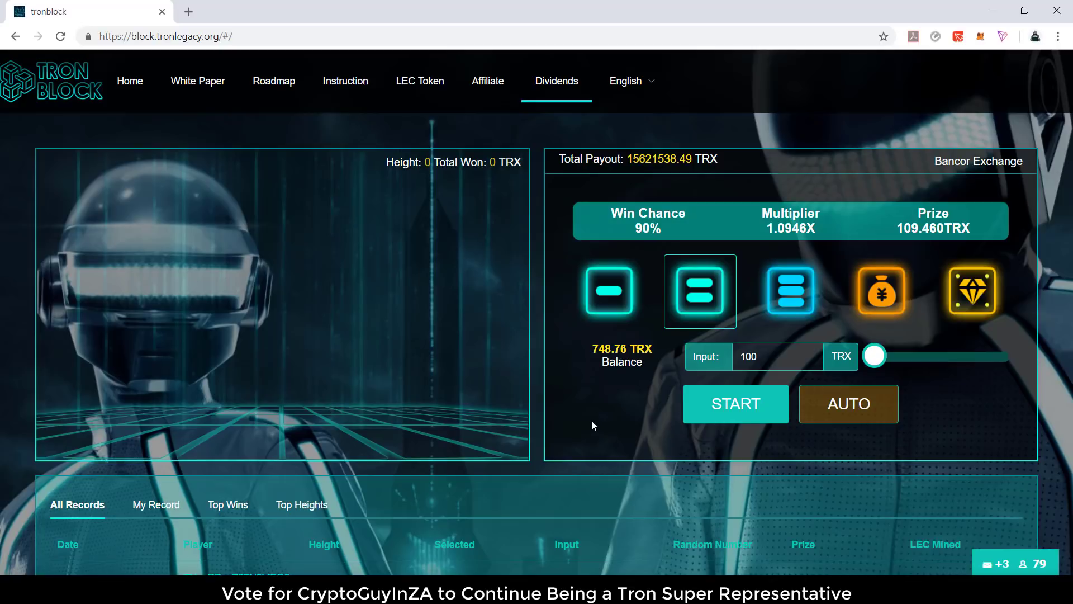
{"action": "left_click", "coordinate": [608, 291]}
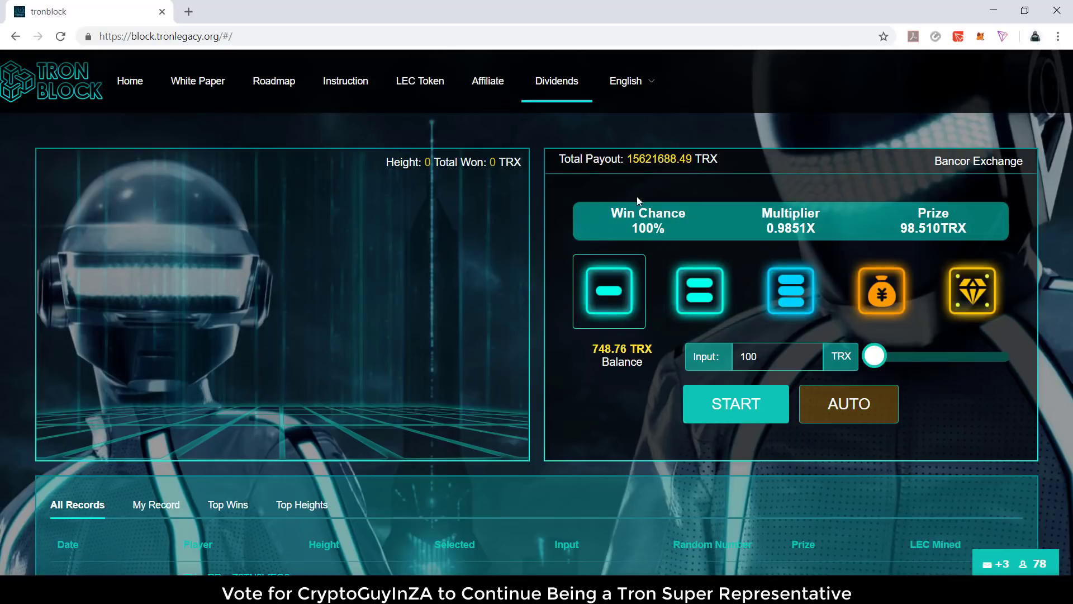
{"action": "mouse_move", "coordinate": [627, 238]}
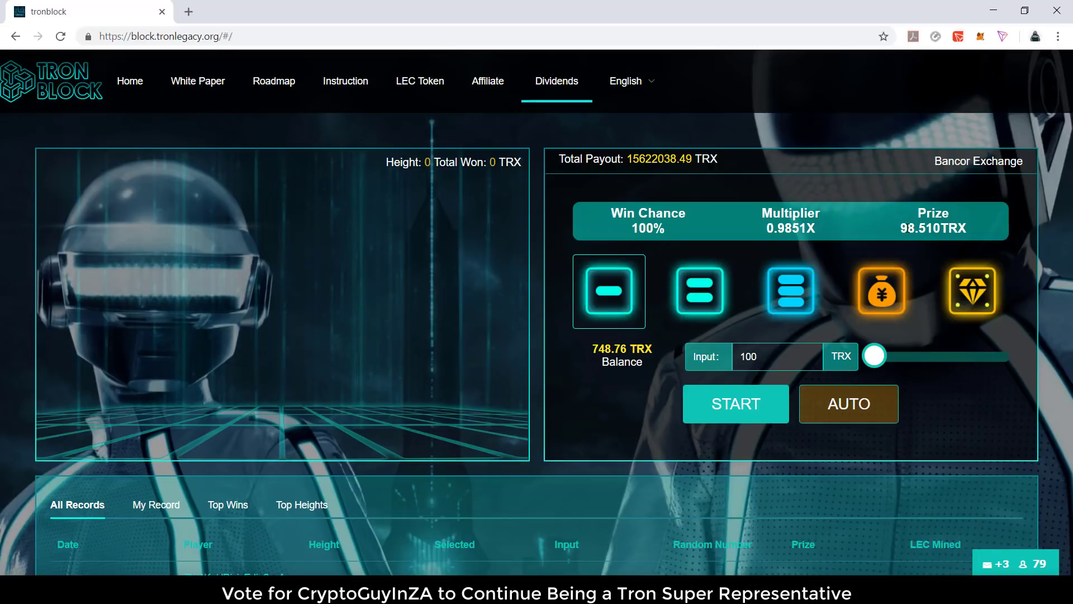
{"action": "mouse_move", "coordinate": [482, 235]}
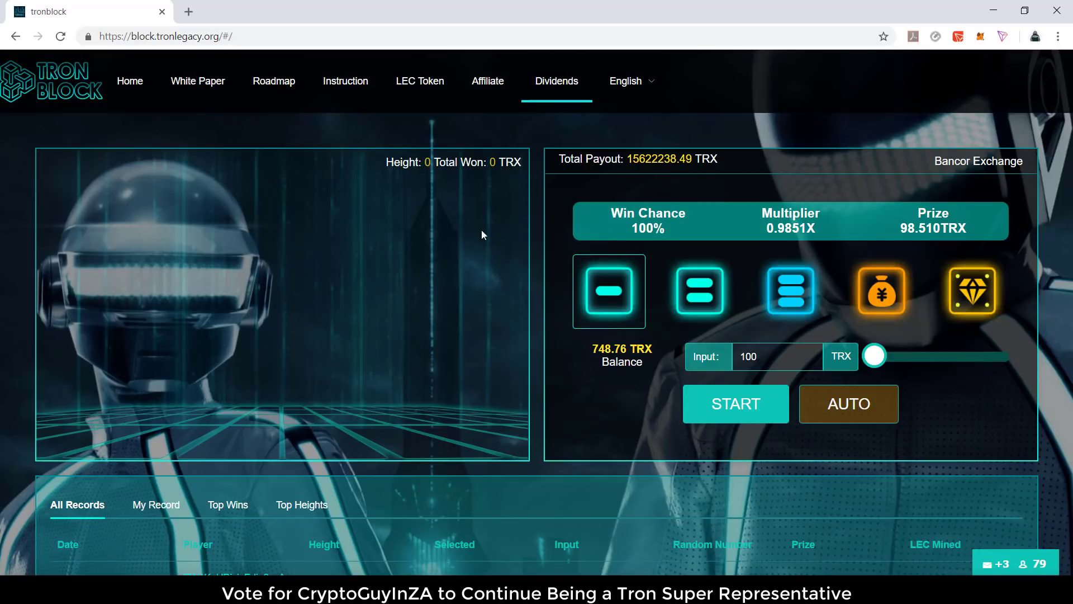
{"action": "mouse_move", "coordinate": [469, 223]}
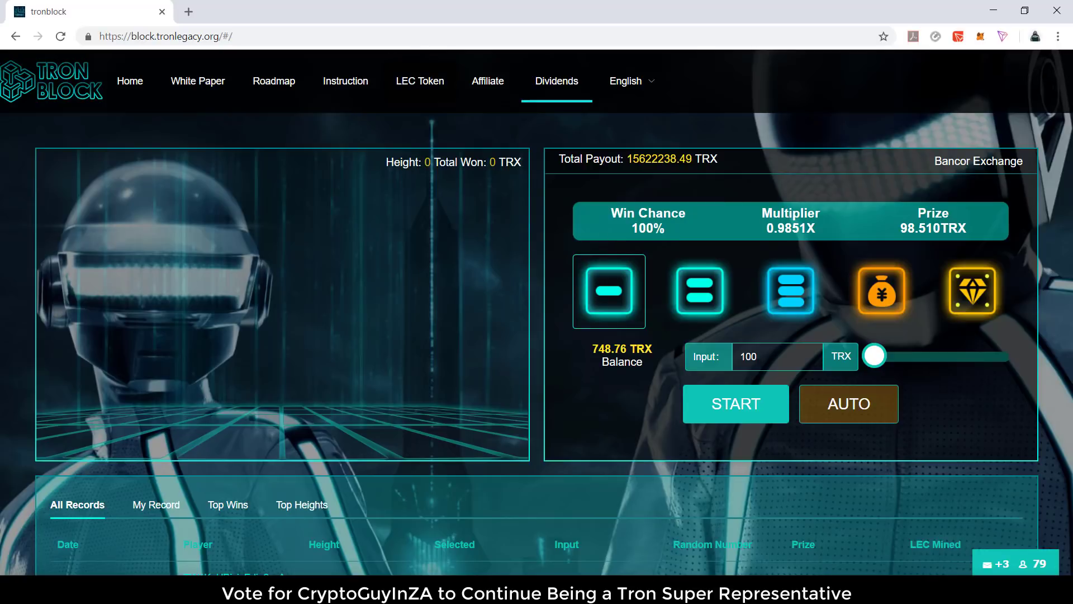
Select the 90% win chance level (1.0946X, 109.460 TRX) and check the TronPay wallet.
{"action": "left_click", "coordinate": [700, 290]}
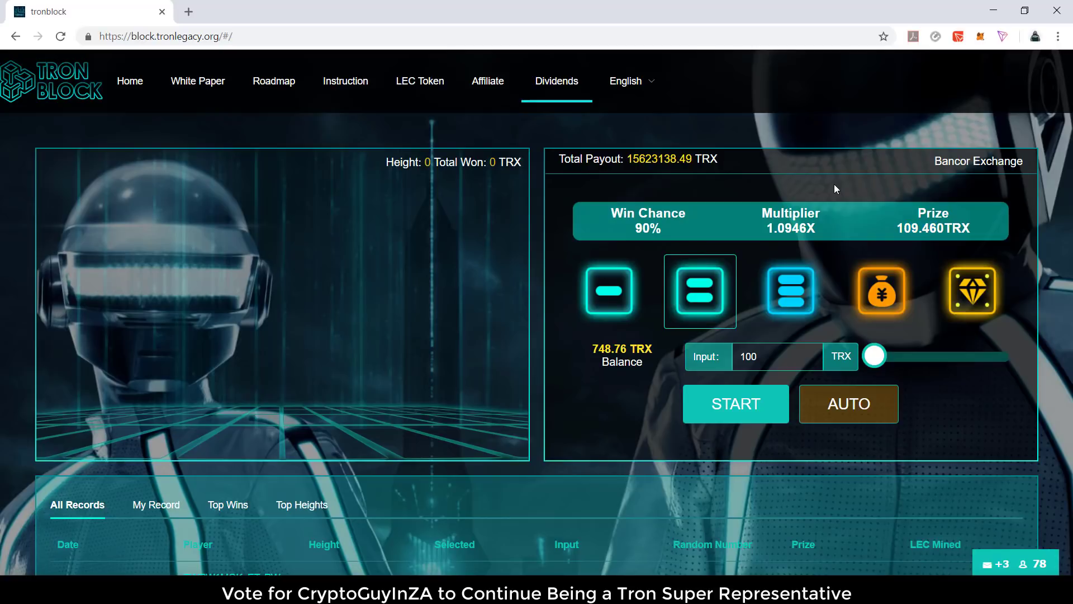
{"action": "mouse_move", "coordinate": [996, 80]}
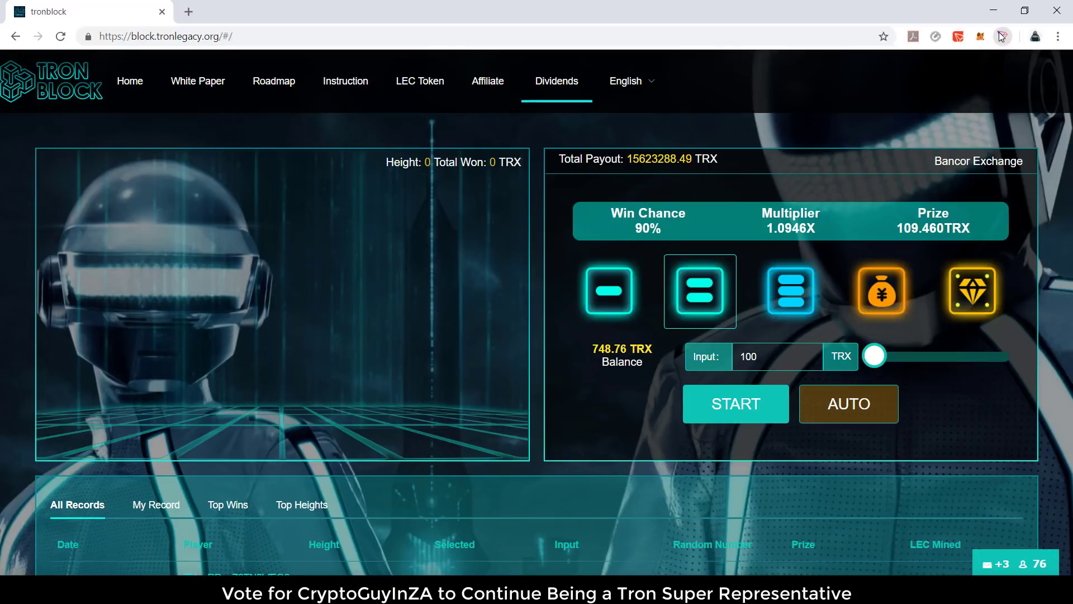
{"action": "left_click", "coordinate": [1001, 36]}
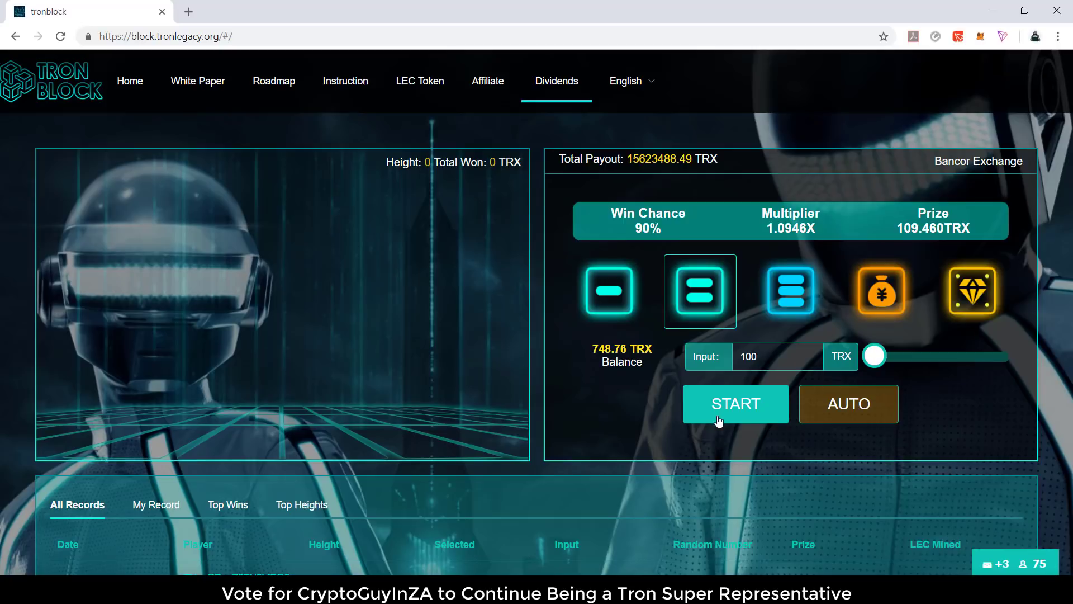
Start a 100 TRX round at 90% win chance, dismiss the network tip, and confirm payment in TronPay.
{"action": "left_click", "coordinate": [735, 404]}
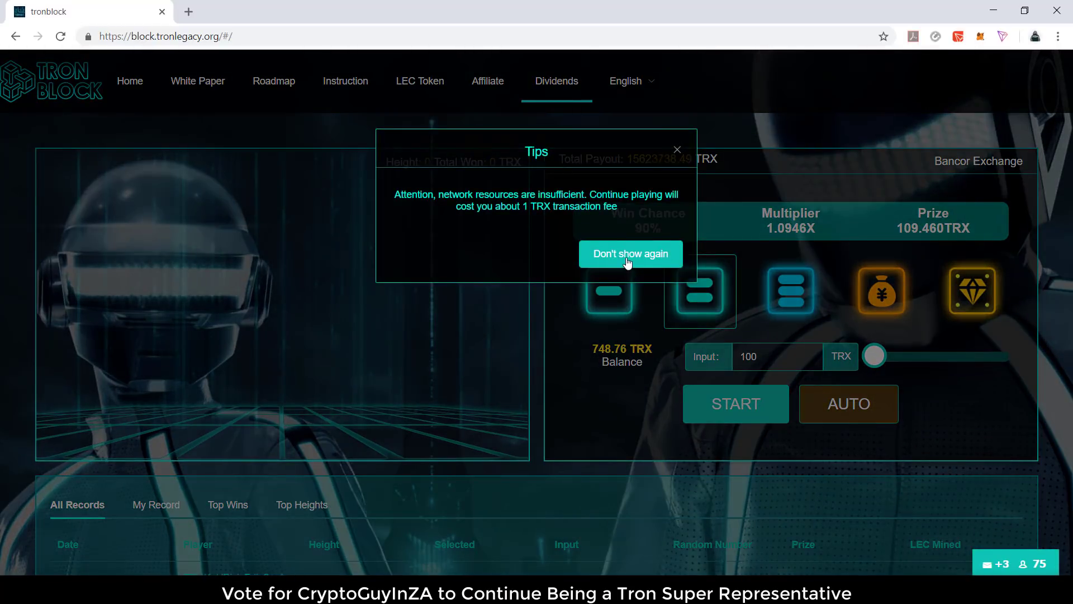
{"action": "left_click", "coordinate": [629, 254]}
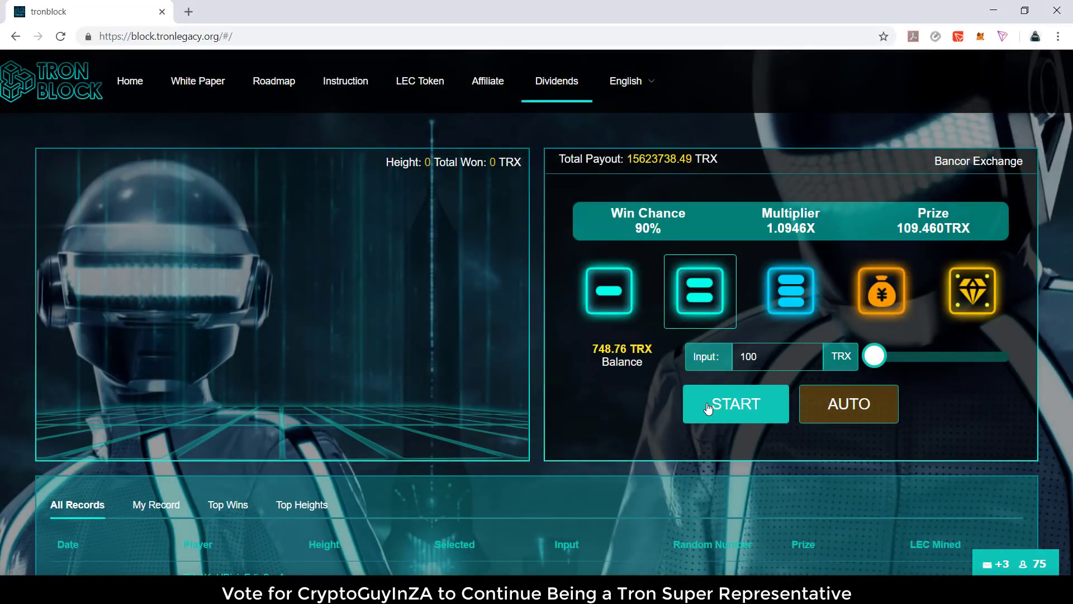
{"action": "left_click", "coordinate": [735, 403]}
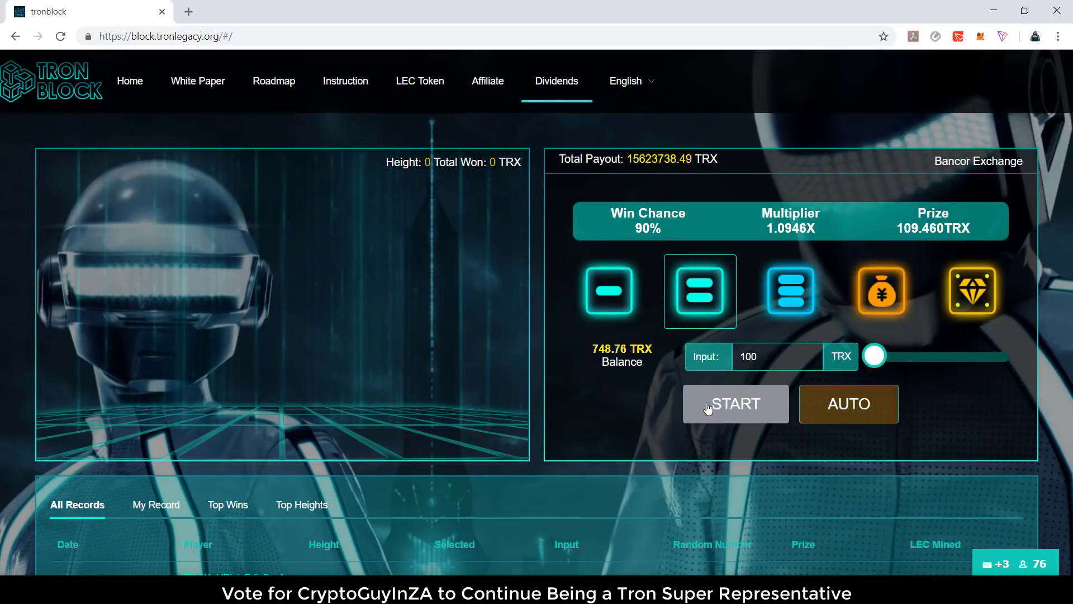
{"action": "left_click", "coordinate": [735, 404]}
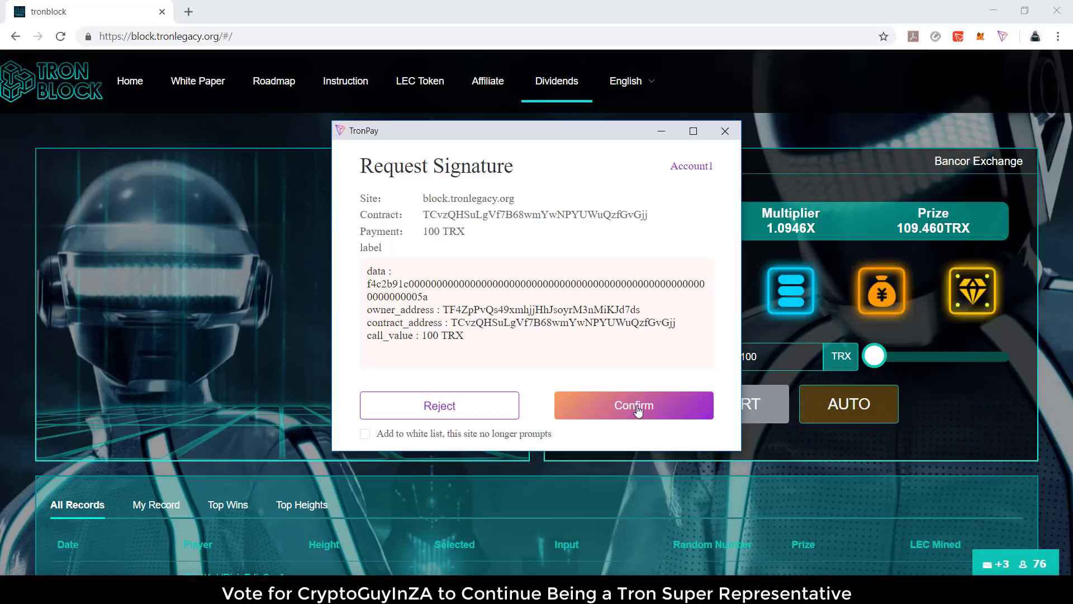
{"action": "left_click", "coordinate": [633, 404]}
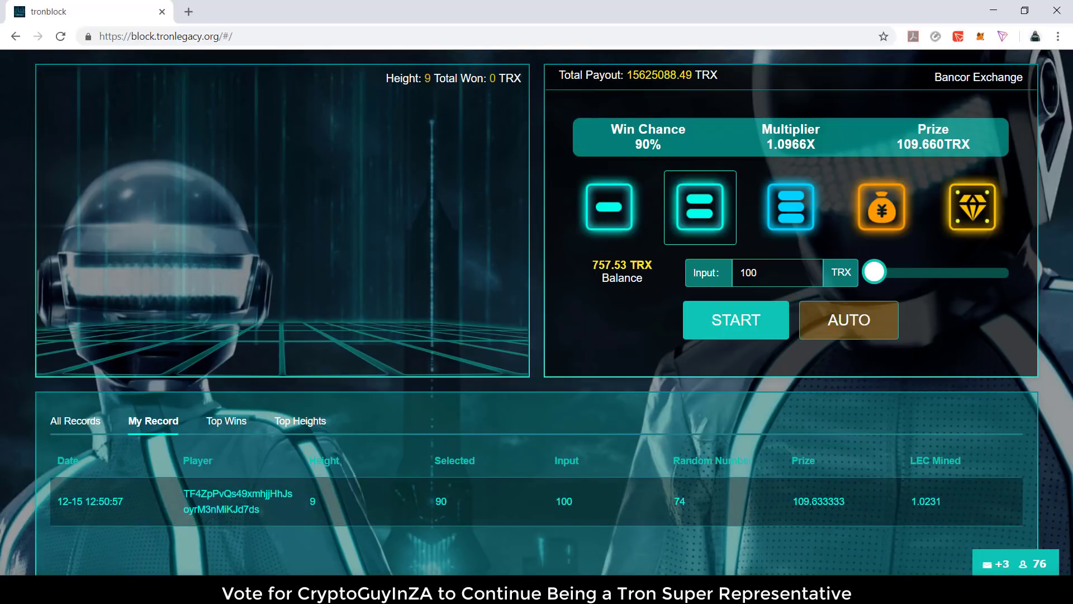
{"action": "mouse_move", "coordinate": [887, 517]}
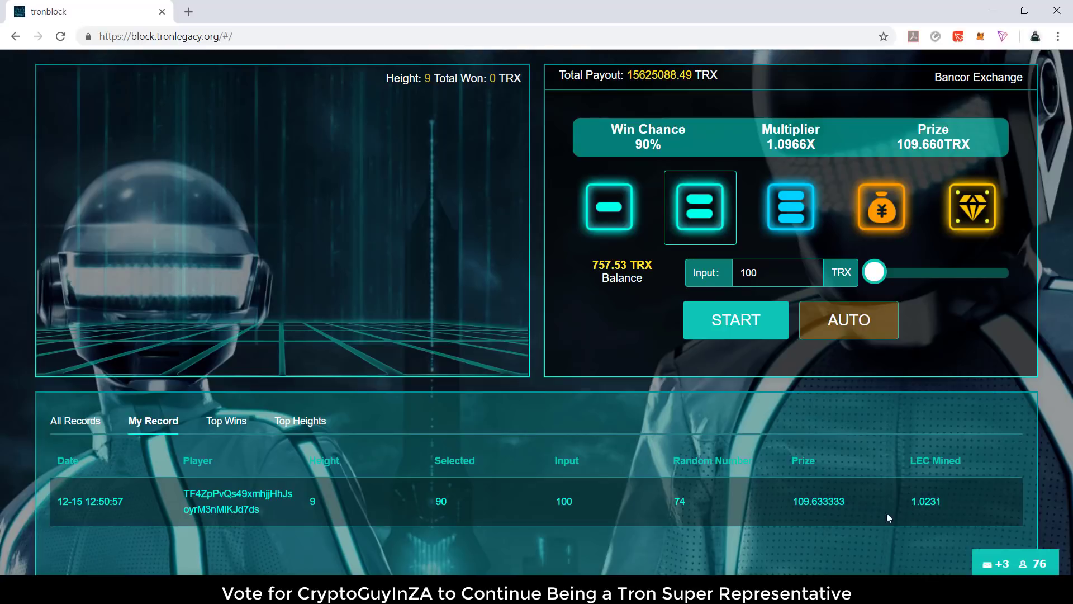
Reselect the 90% win chance level and start another 100 TRX round.
{"action": "left_click", "coordinate": [790, 207]}
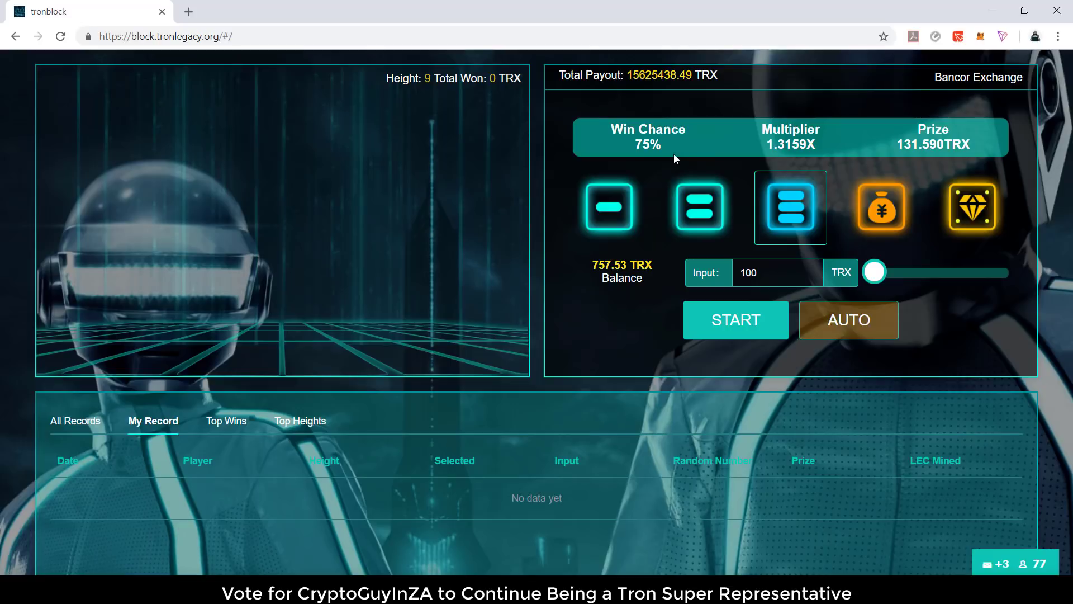
{"action": "left_click", "coordinate": [699, 207]}
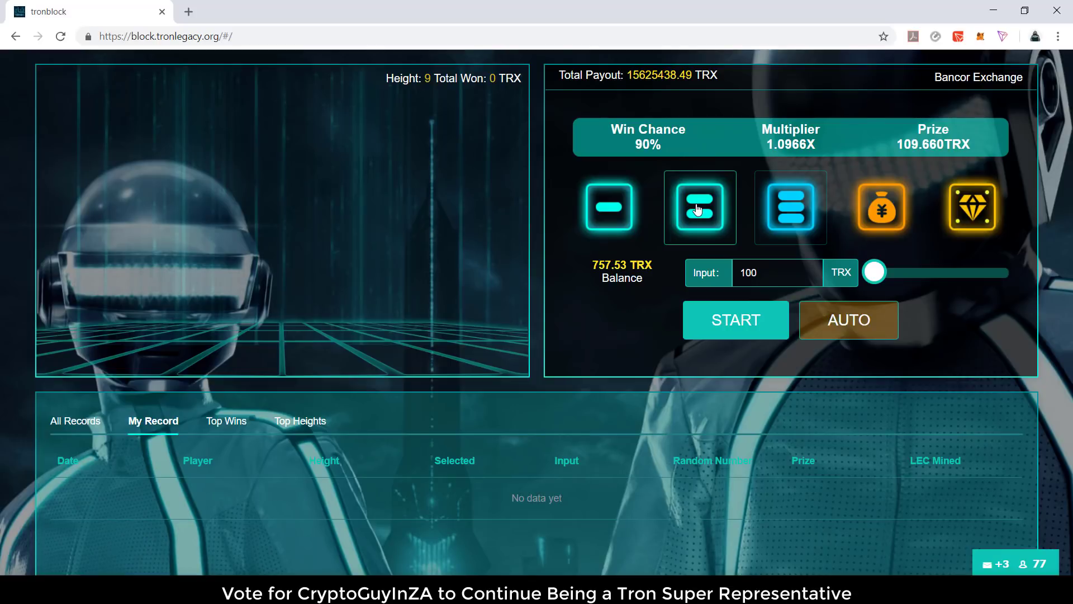
{"action": "left_click", "coordinate": [735, 319]}
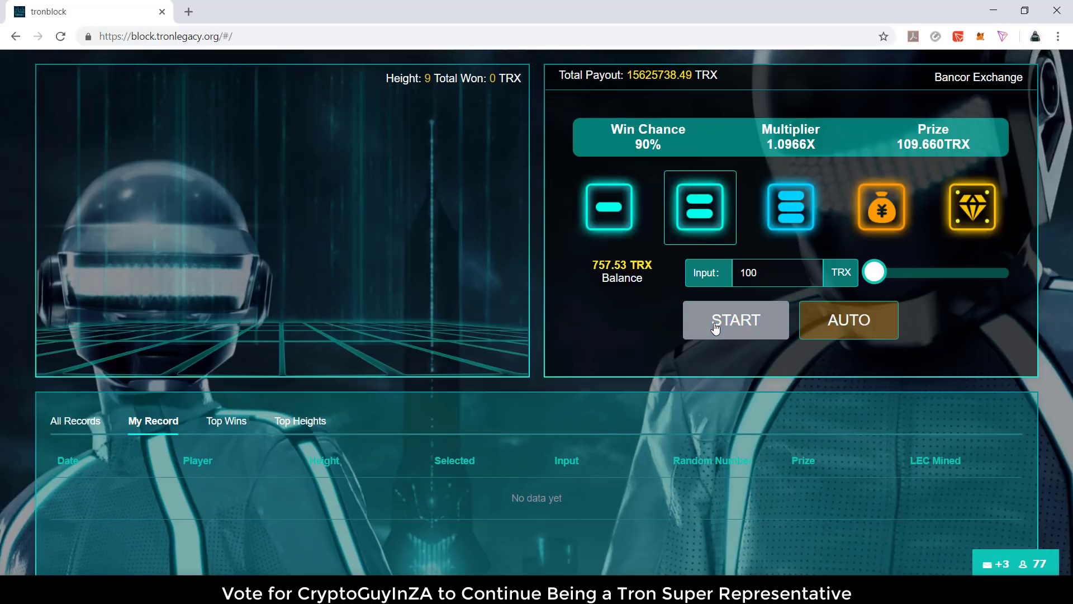
Whitelist the site in TronPay and confirm the 100 TRX round's payment.
{"action": "left_click", "coordinate": [736, 320]}
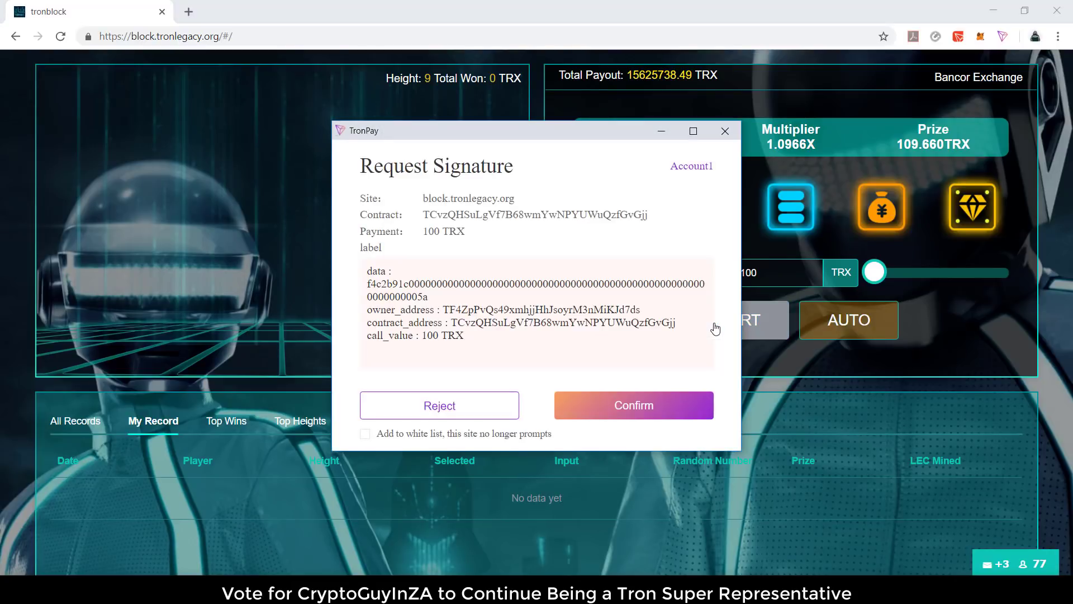
{"action": "mouse_move", "coordinate": [352, 437]}
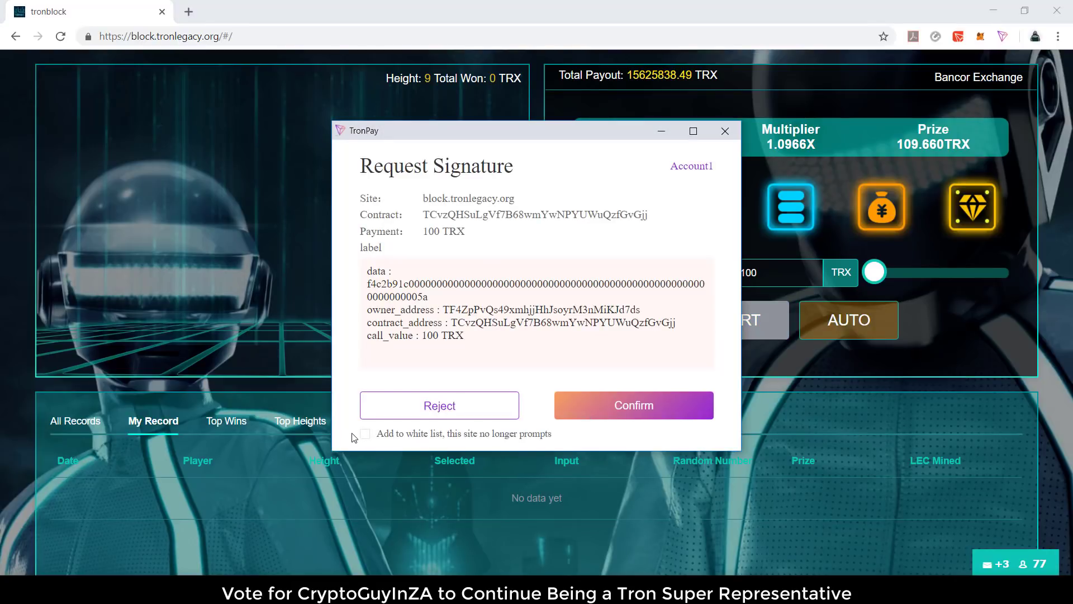
{"action": "left_click", "coordinate": [364, 434]}
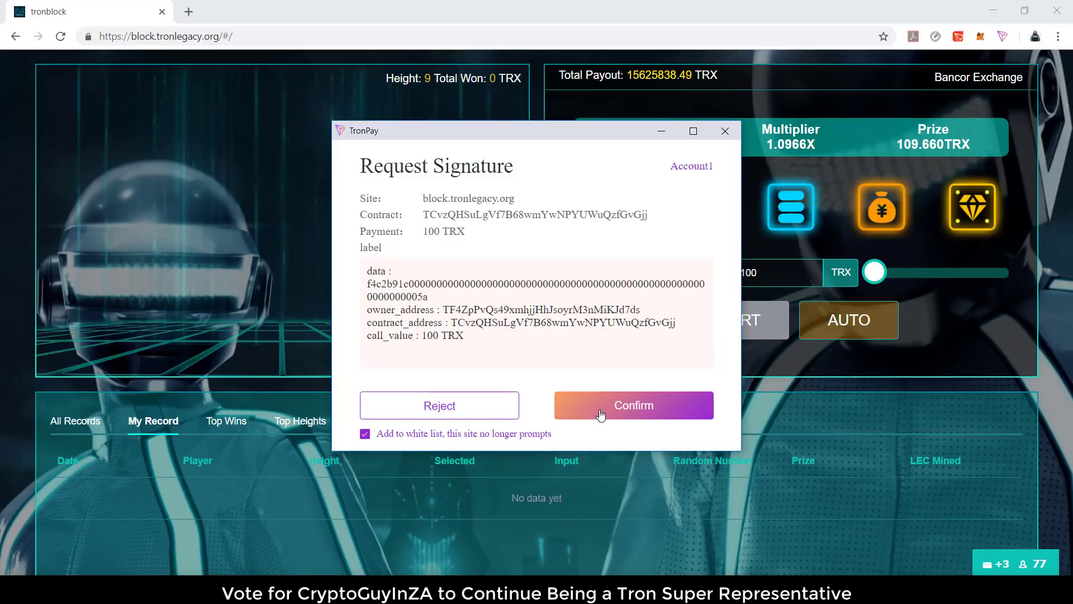
{"action": "left_click", "coordinate": [633, 405]}
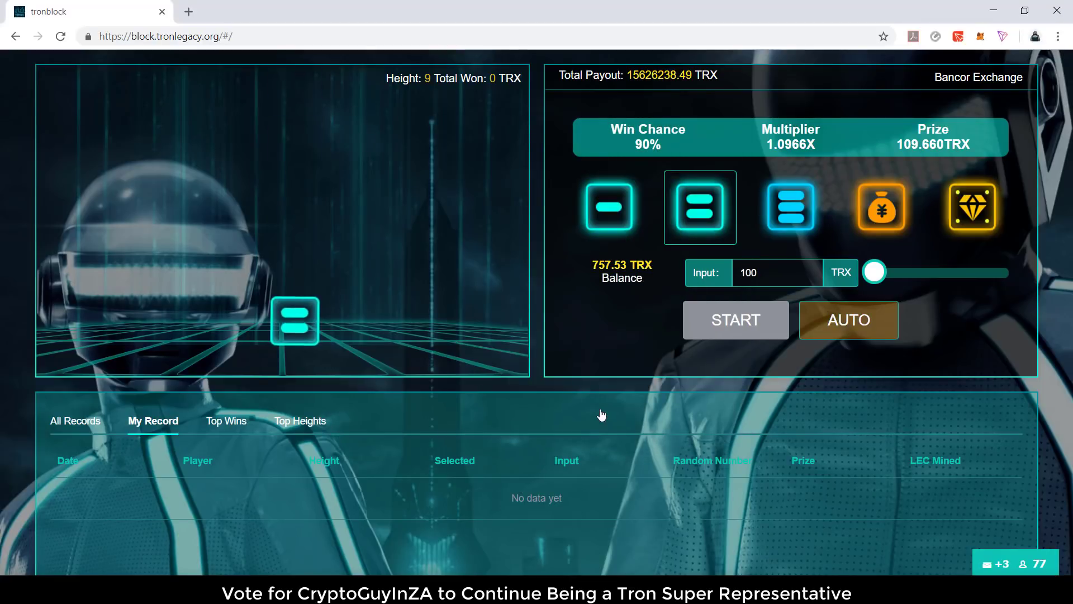
{"action": "mouse_move", "coordinate": [241, 459]}
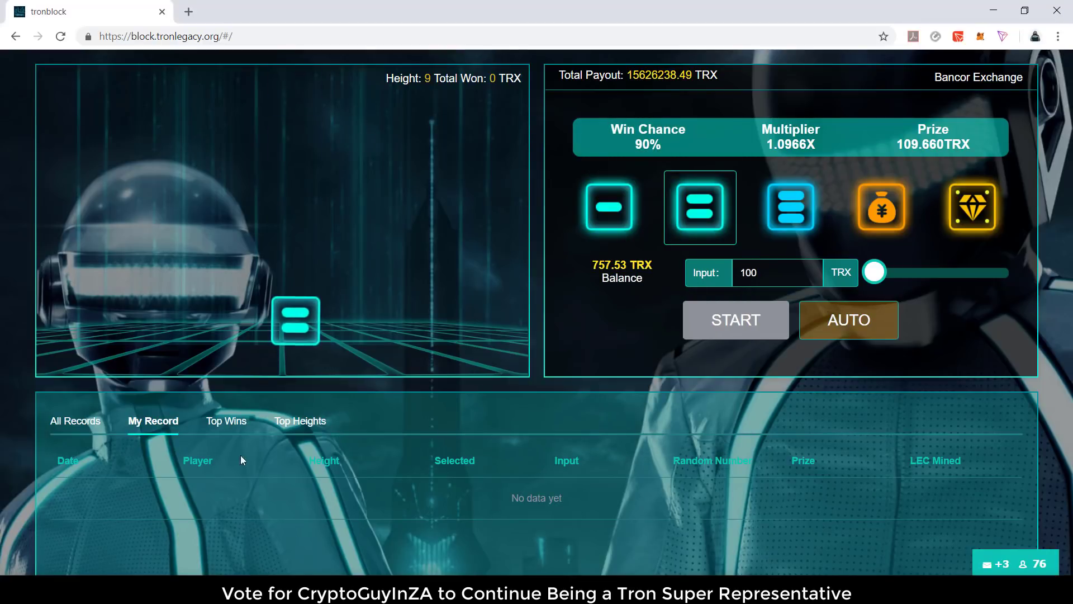
Play repeated 100 TRX rounds at 90% win chance, growing the tower to height 16 until it is lost.
{"action": "left_click", "coordinate": [735, 320]}
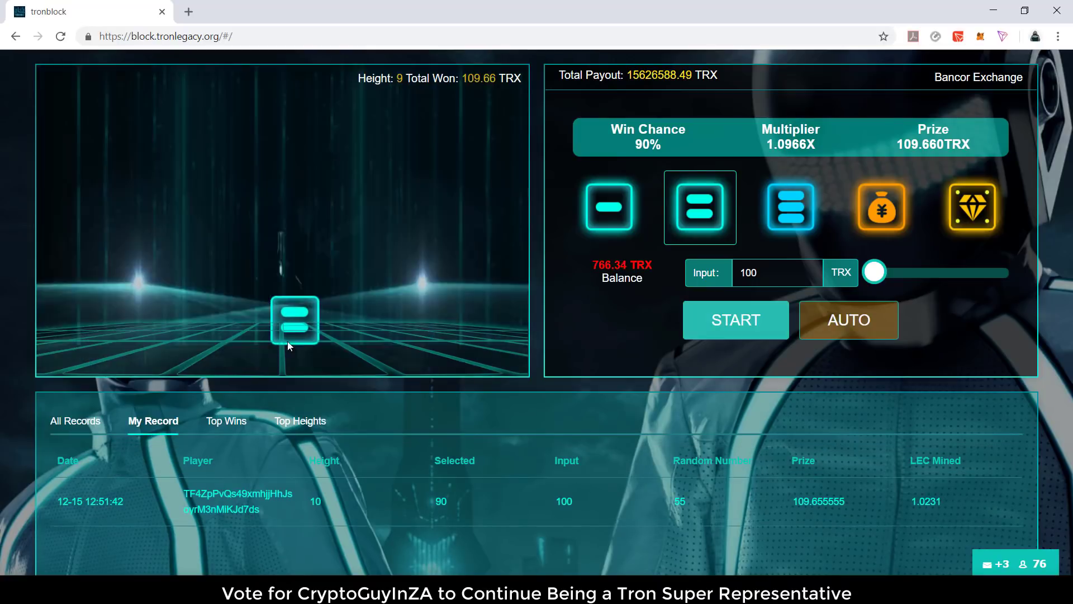
{"action": "left_click", "coordinate": [735, 320]}
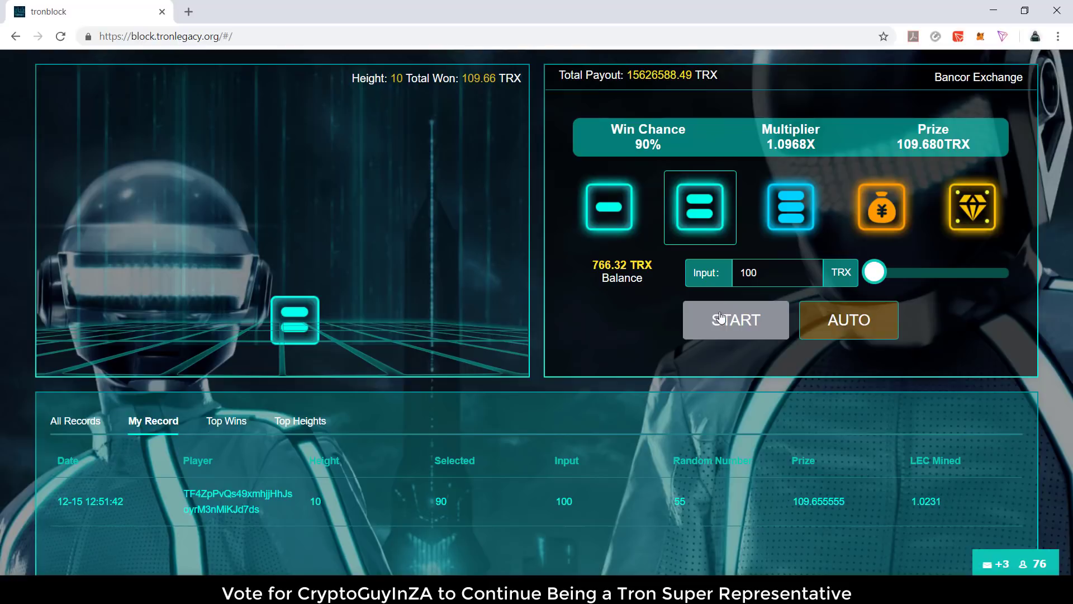
{"action": "mouse_move", "coordinate": [581, 332]}
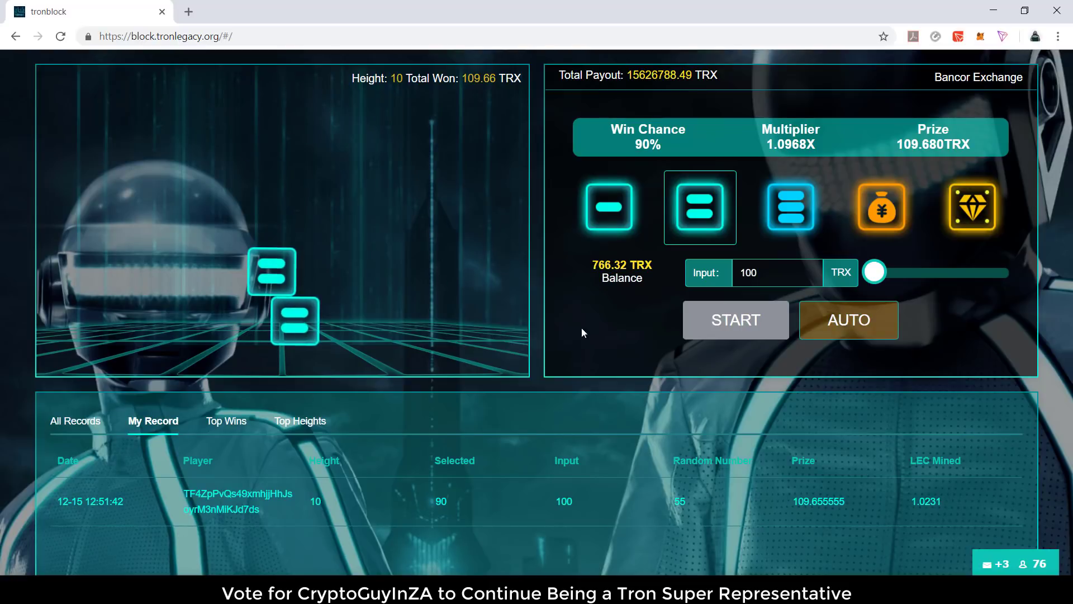
{"action": "left_click", "coordinate": [735, 319]}
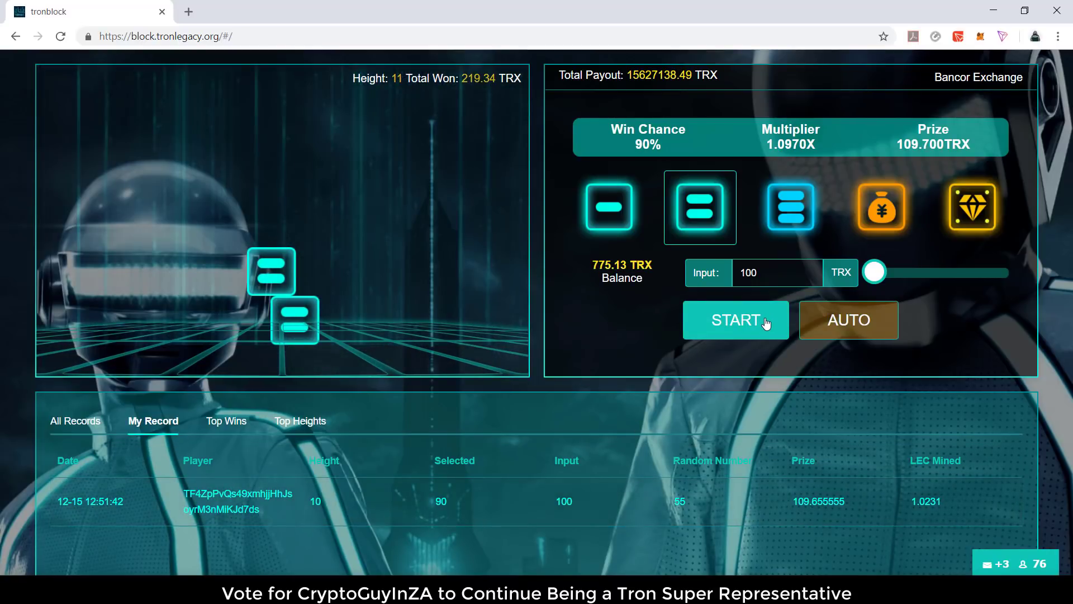
{"action": "left_click", "coordinate": [735, 319]}
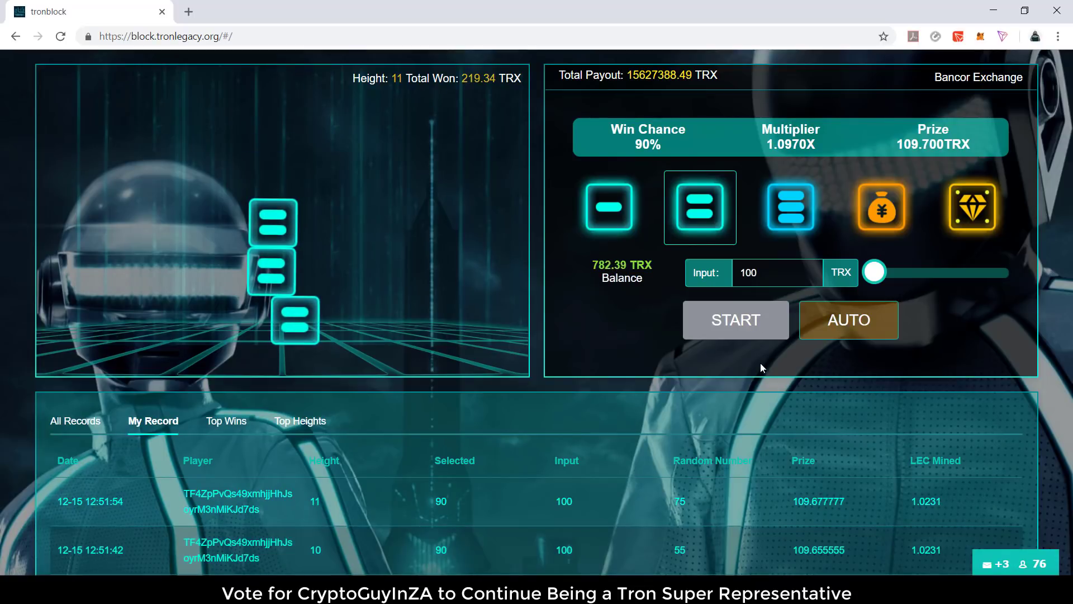
{"action": "left_click", "coordinate": [735, 320]}
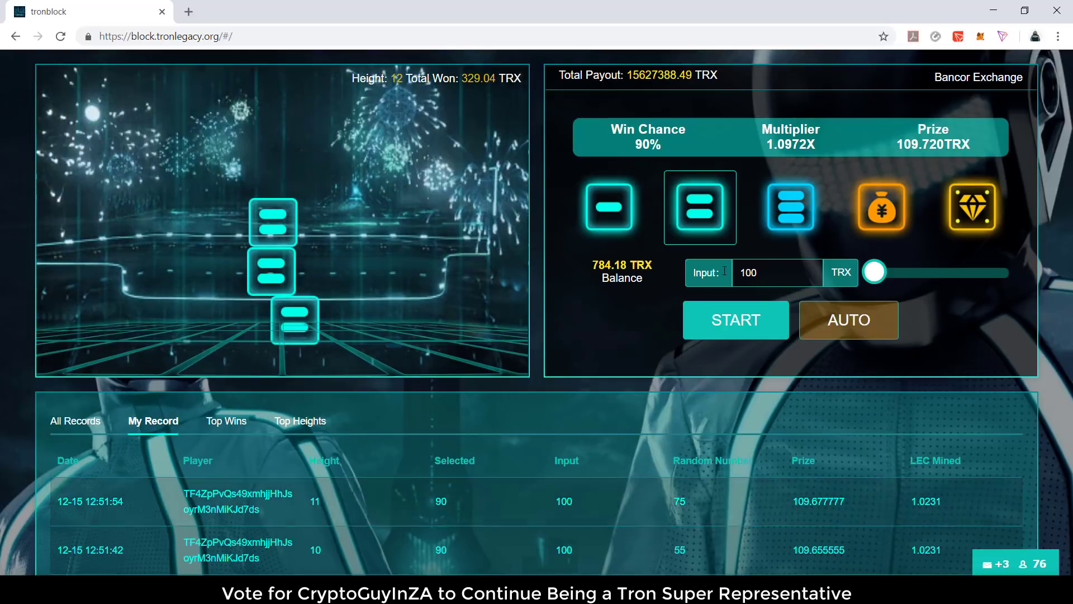
{"action": "left_click", "coordinate": [736, 320]}
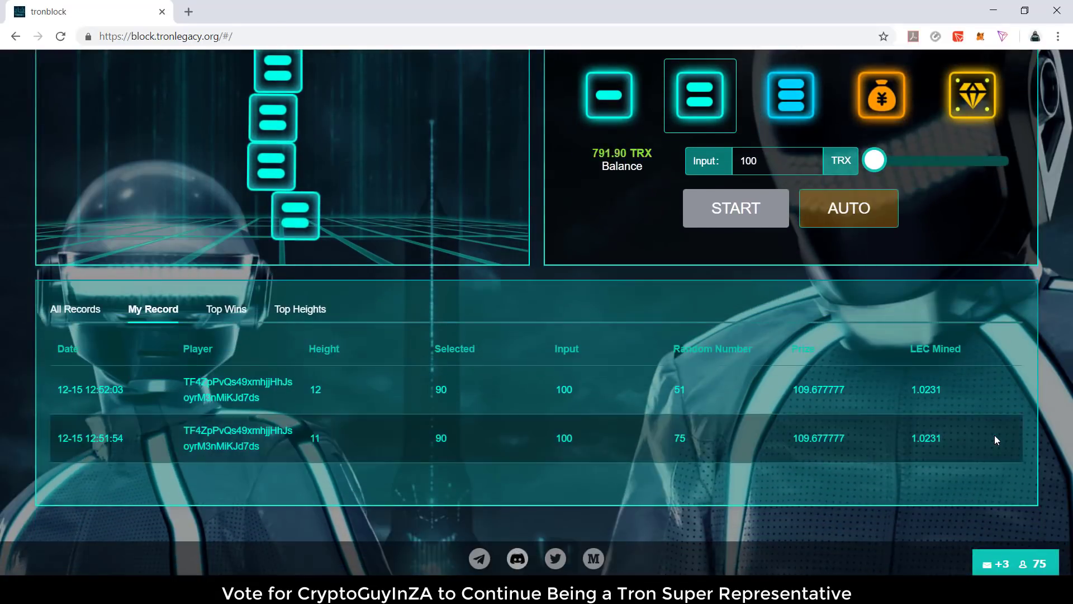
{"action": "left_click", "coordinate": [736, 208]}
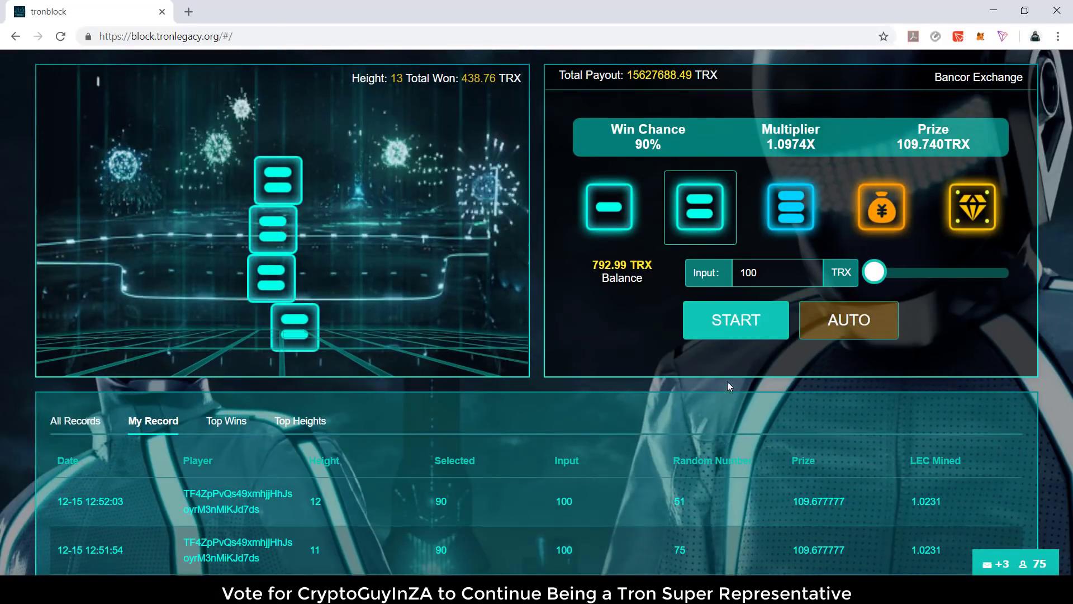
{"action": "left_click", "coordinate": [734, 319]}
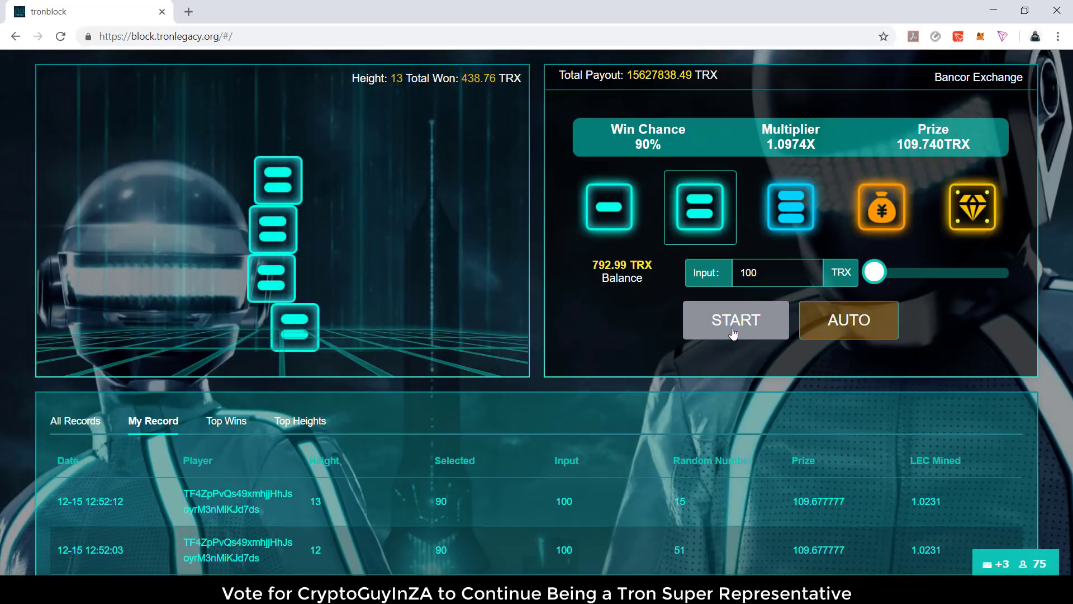
{"action": "left_click", "coordinate": [735, 319]}
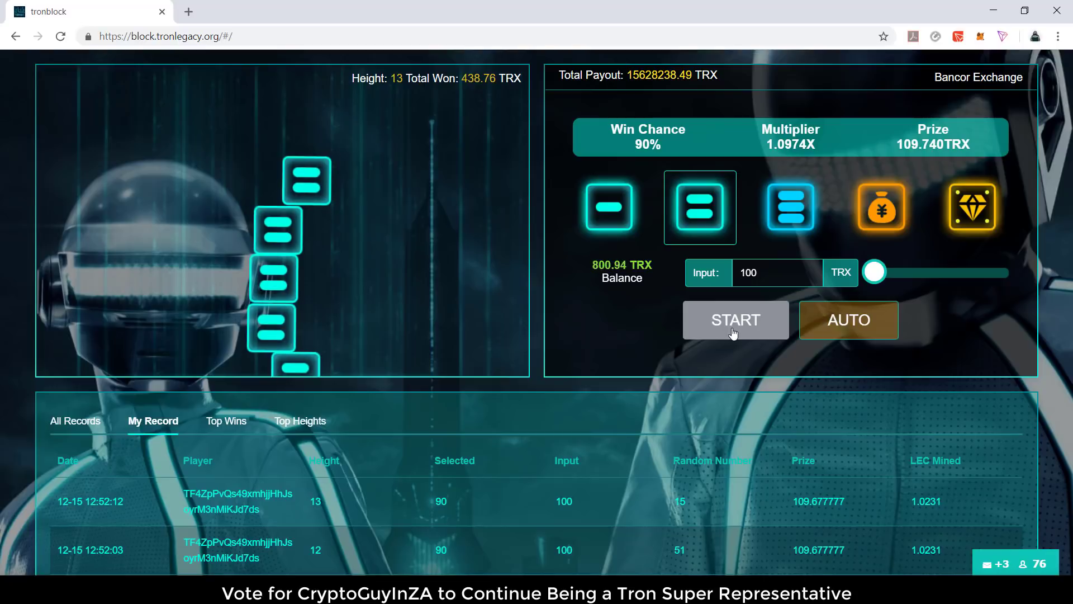
{"action": "left_click", "coordinate": [735, 319]}
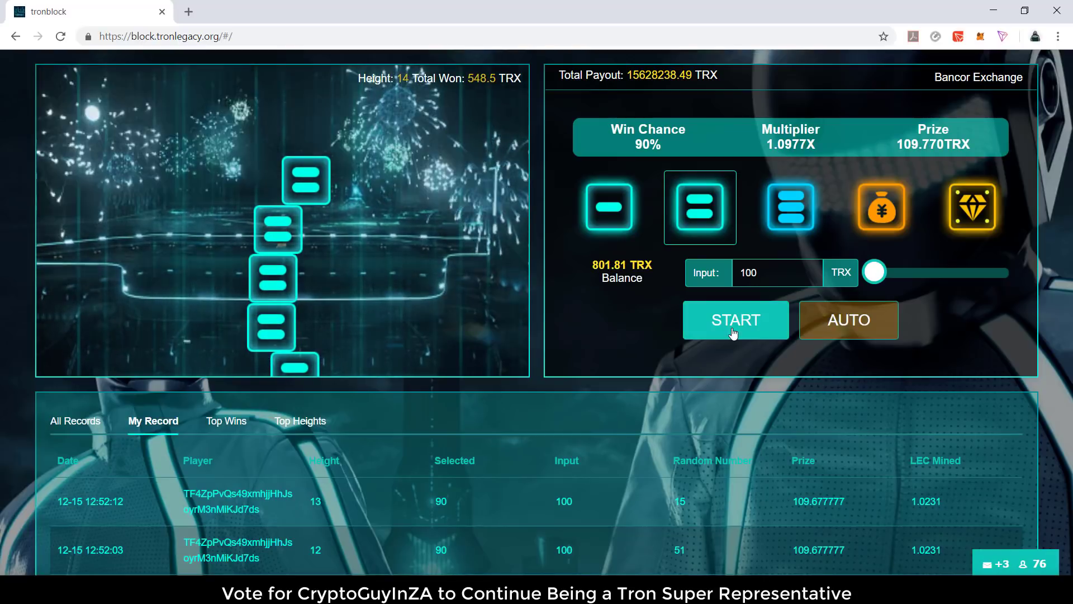
{"action": "left_click", "coordinate": [736, 320]}
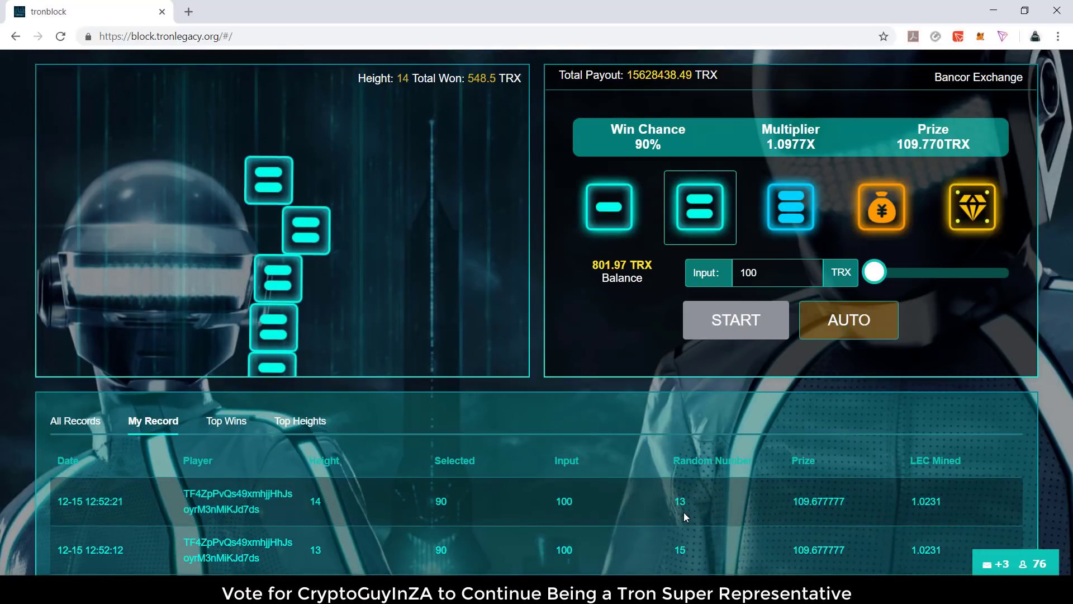
{"action": "left_click", "coordinate": [735, 320]}
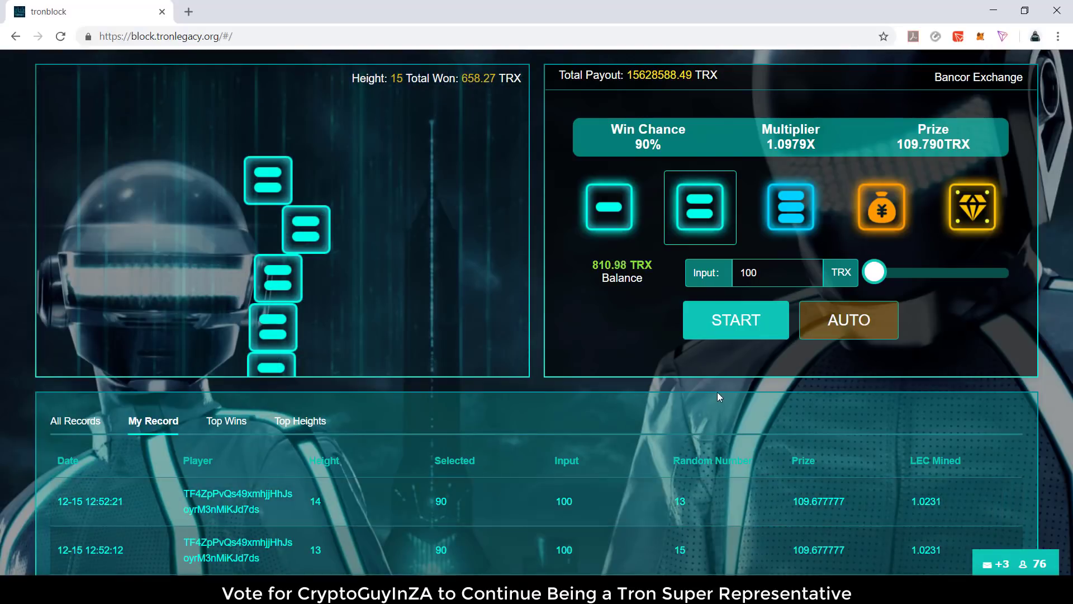
{"action": "left_click", "coordinate": [735, 320]}
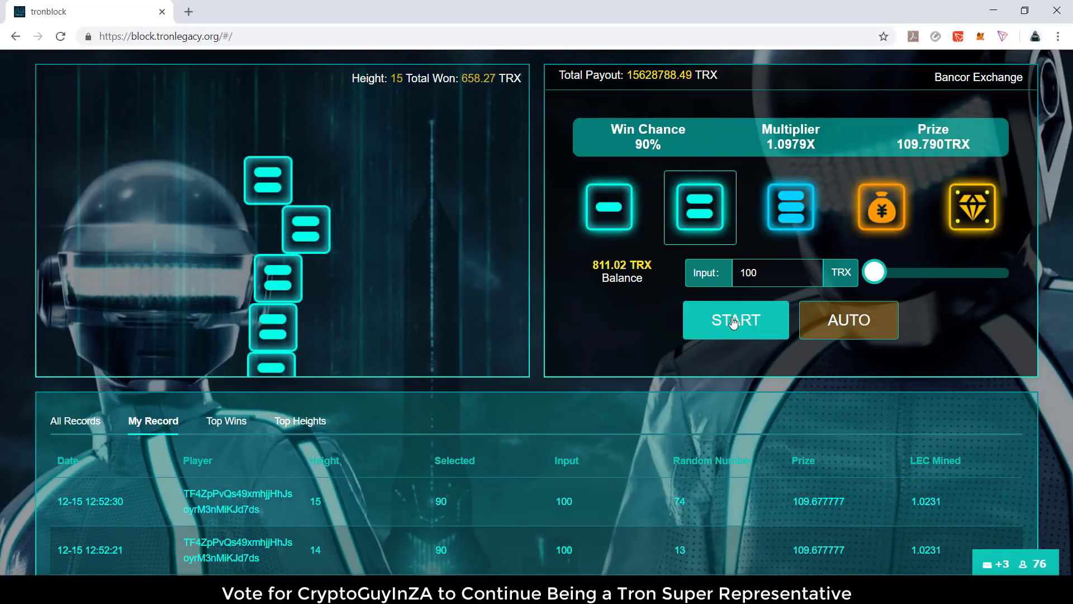
{"action": "left_click", "coordinate": [735, 320]}
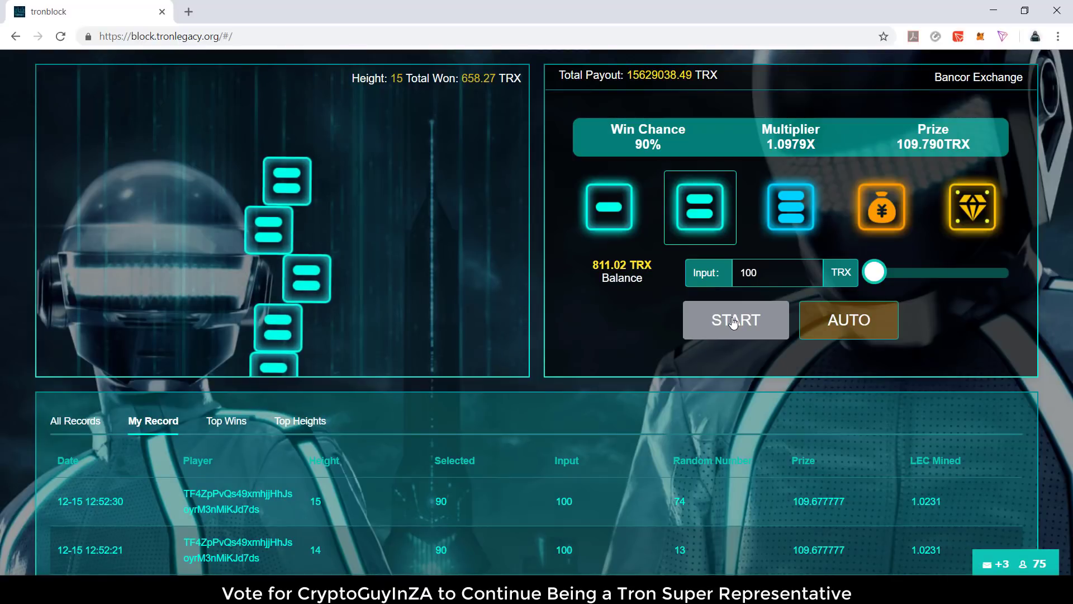
{"action": "left_click", "coordinate": [736, 319]}
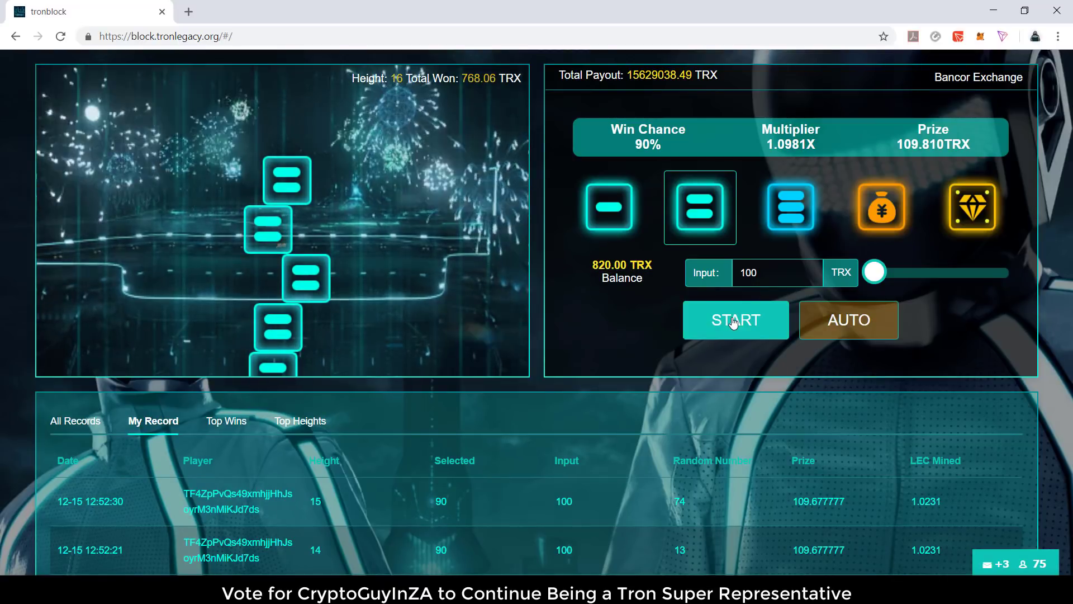
{"action": "left_click", "coordinate": [736, 320]}
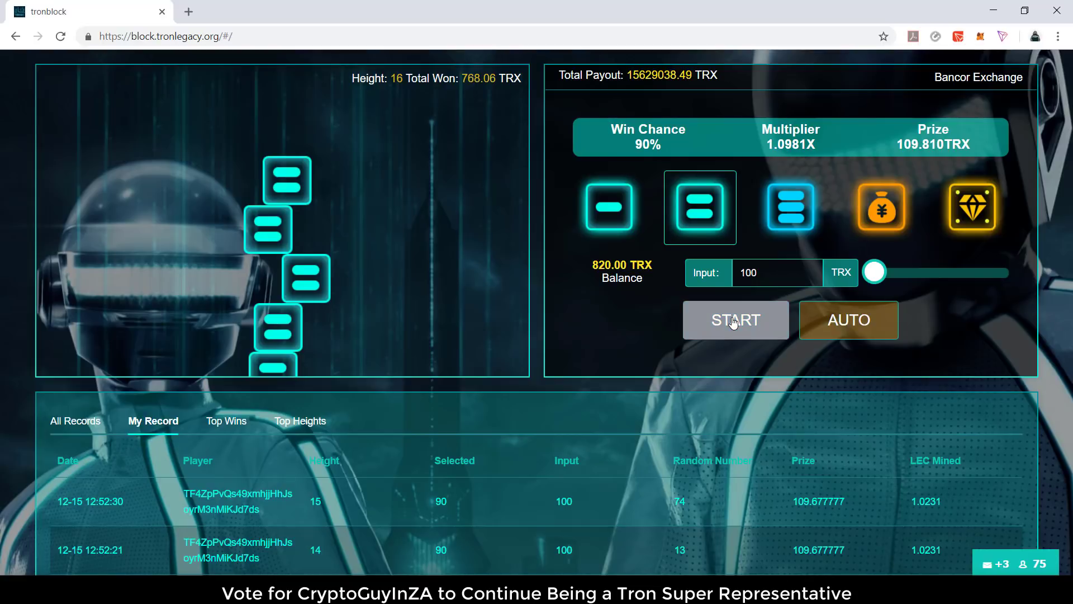
{"action": "left_click", "coordinate": [736, 319]}
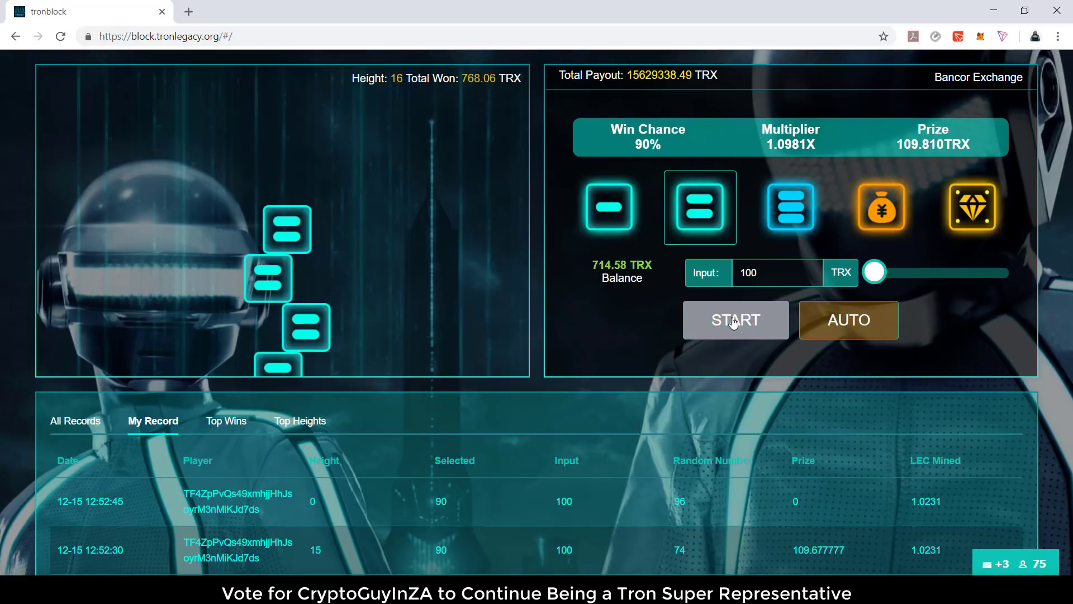
Start a new tower after the loss and play rounds to rebuild it to height 3.
{"action": "left_click", "coordinate": [735, 320]}
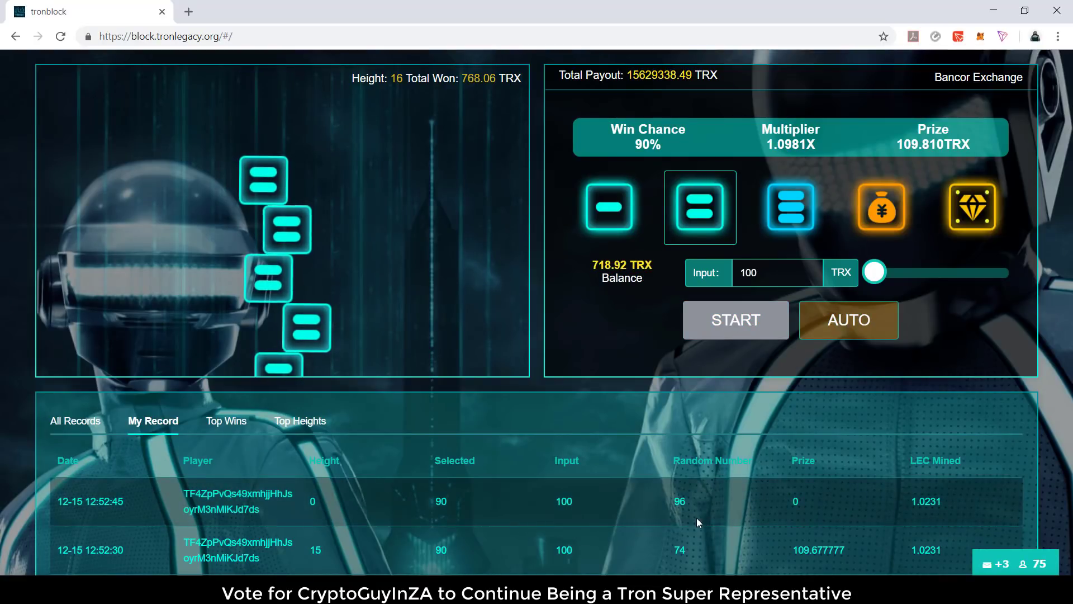
{"action": "left_click", "coordinate": [734, 319]}
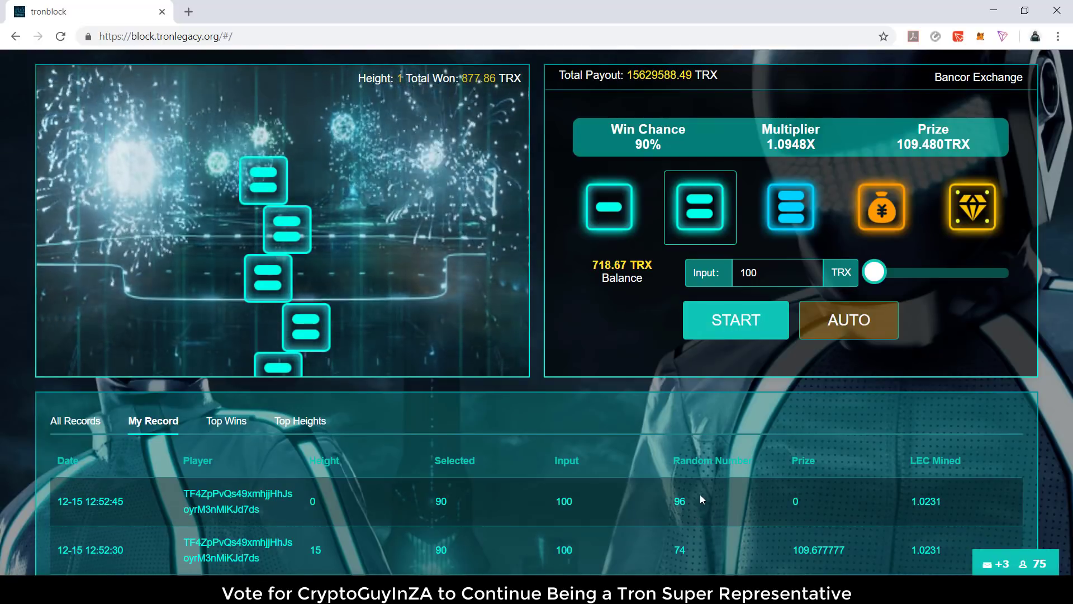
{"action": "left_click", "coordinate": [736, 319]}
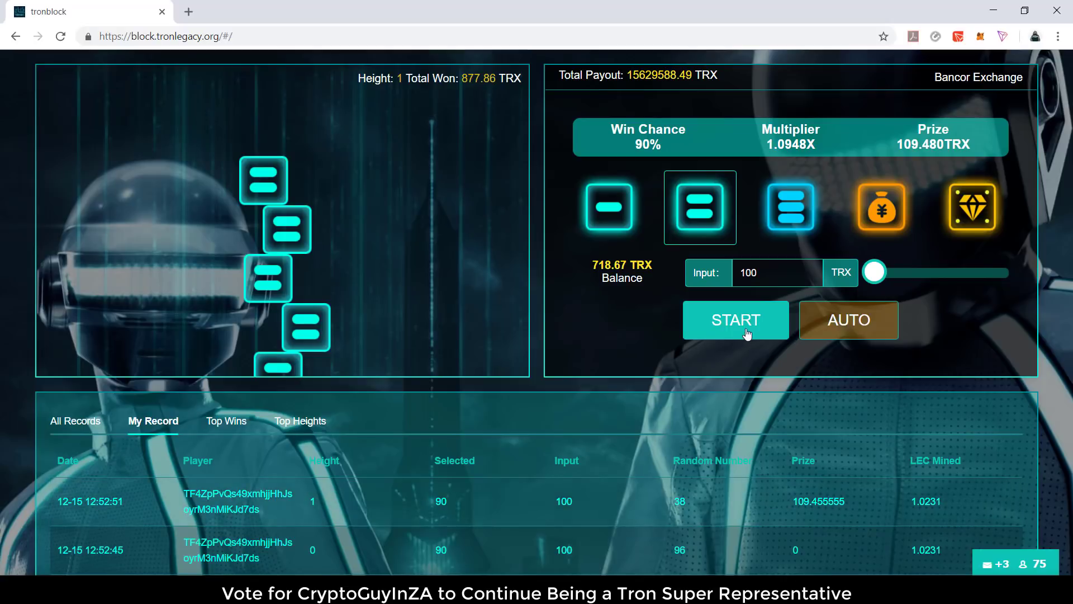
{"action": "left_click", "coordinate": [736, 319]}
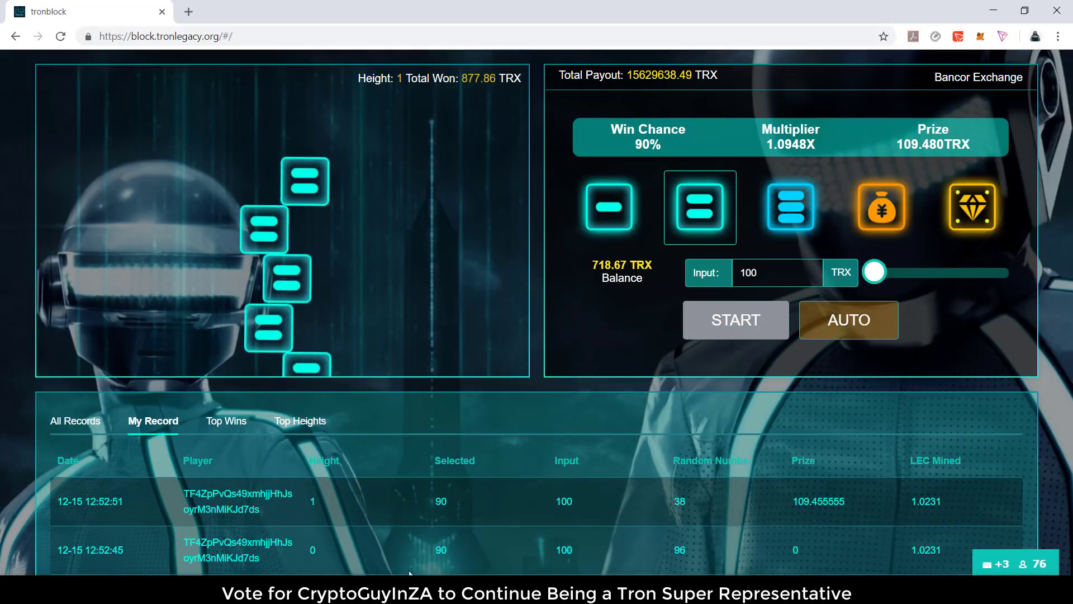
{"action": "left_click", "coordinate": [736, 319]}
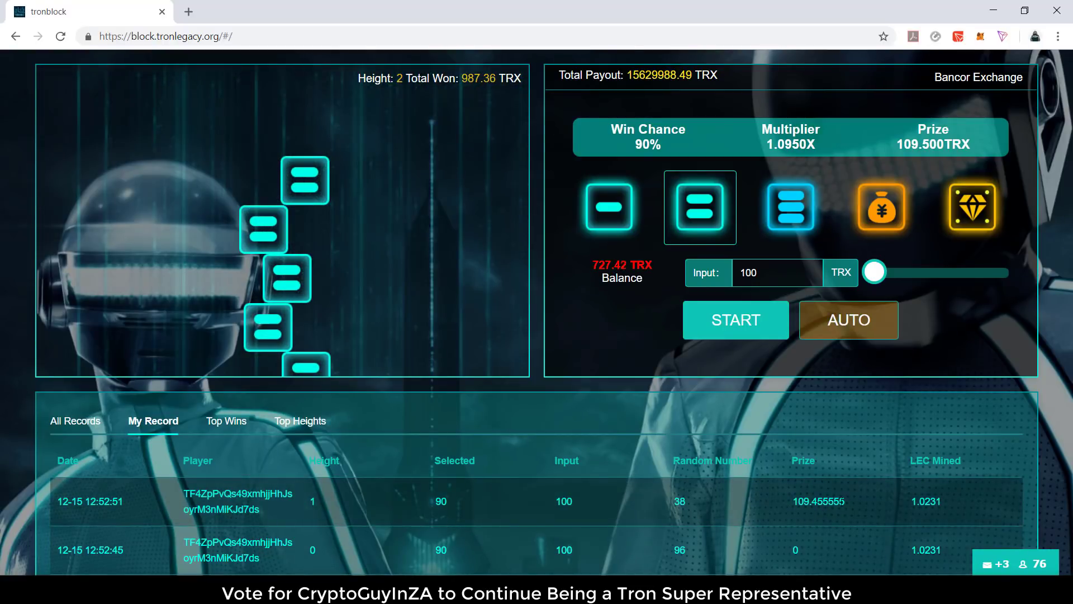
{"action": "left_click", "coordinate": [735, 320]}
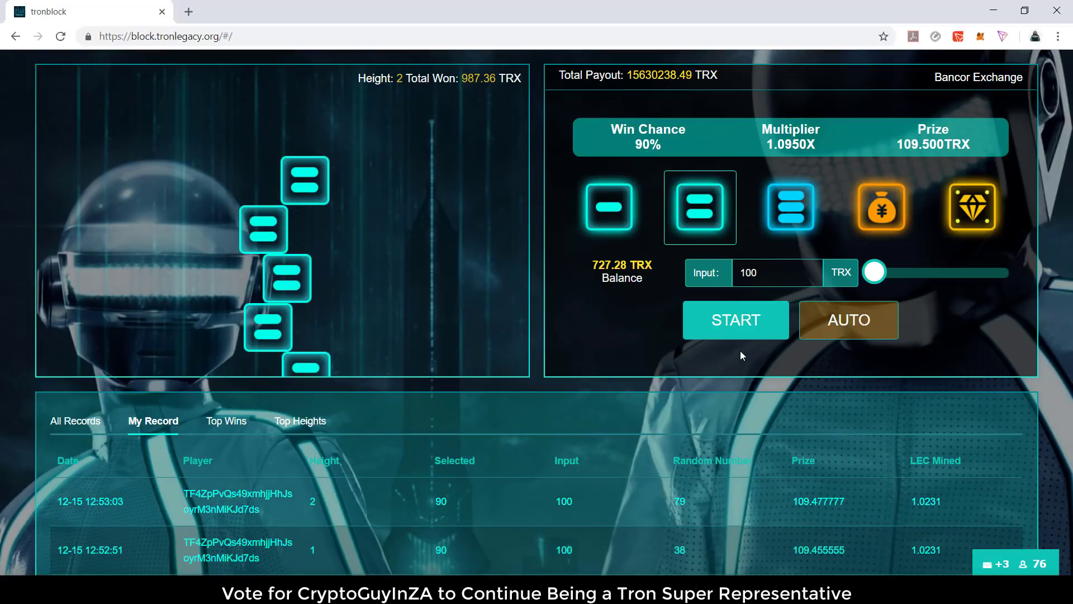
{"action": "mouse_move", "coordinate": [718, 333]}
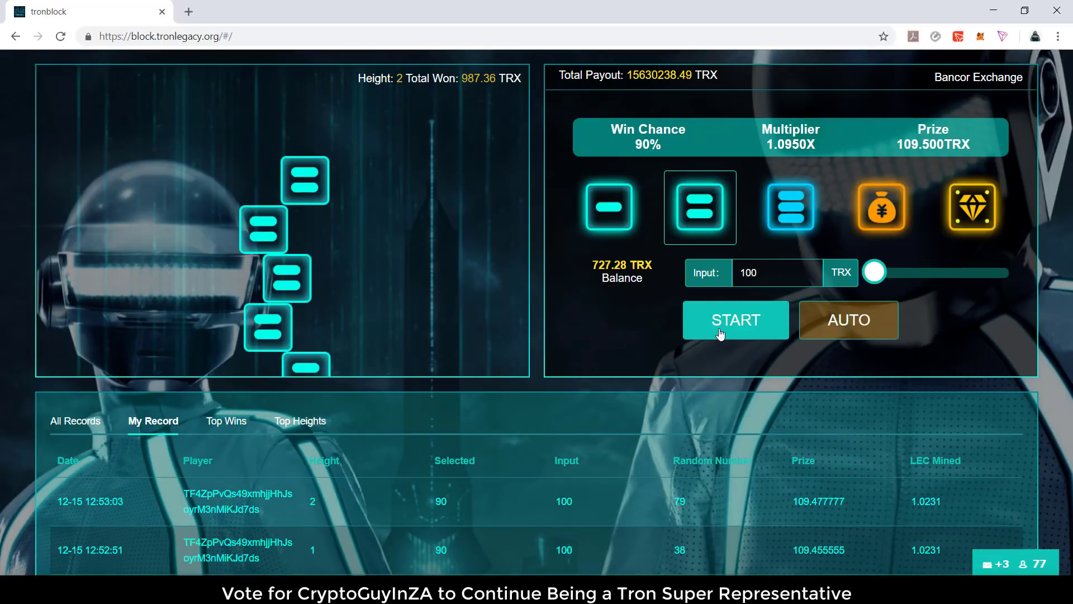
{"action": "left_click", "coordinate": [735, 320]}
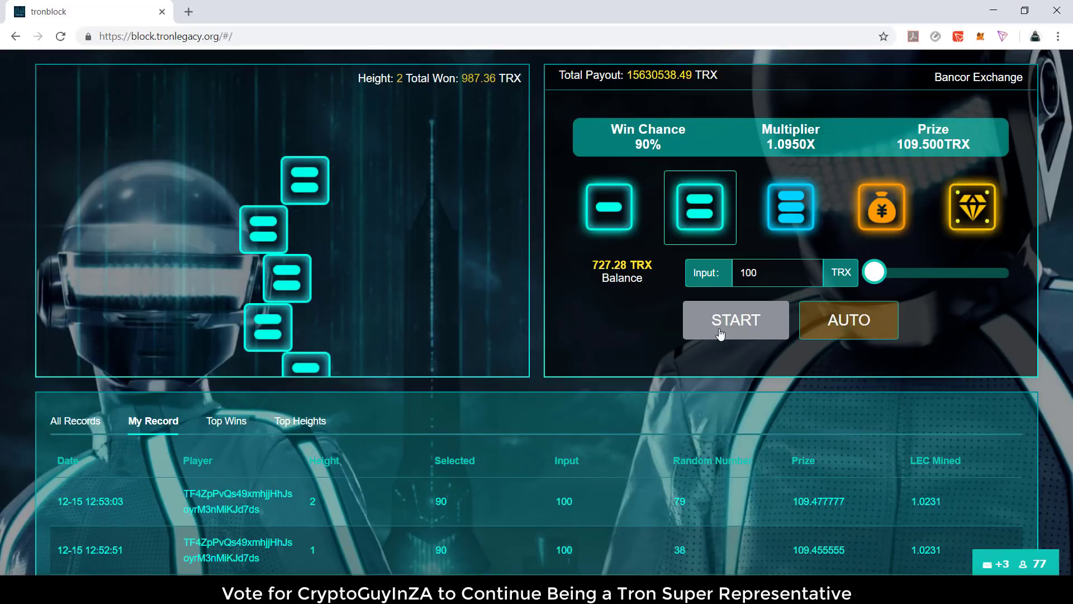
{"action": "left_click", "coordinate": [736, 320]}
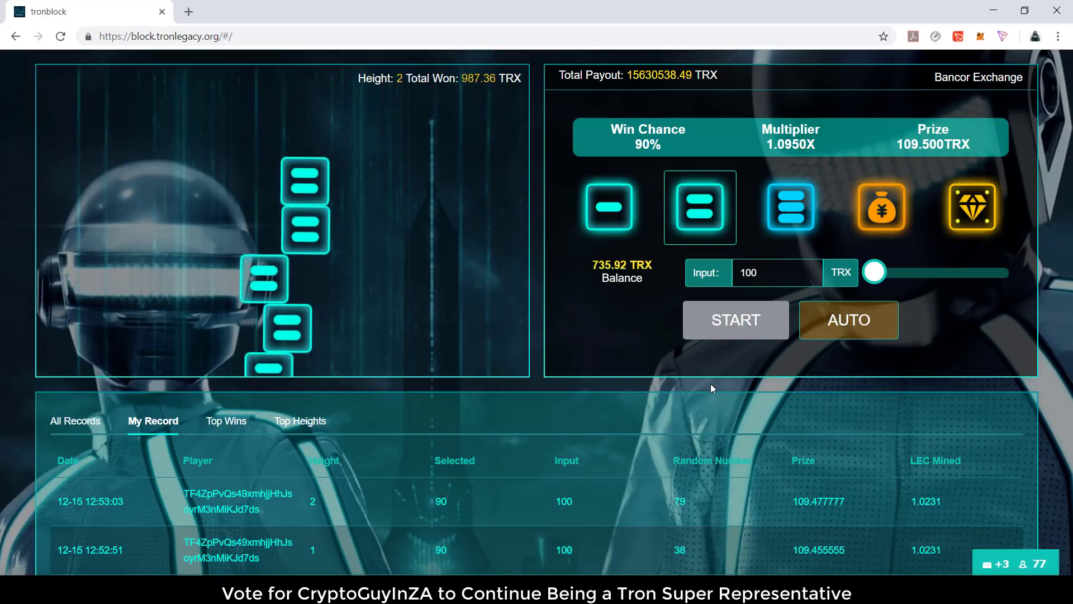
{"action": "left_click", "coordinate": [736, 320]}
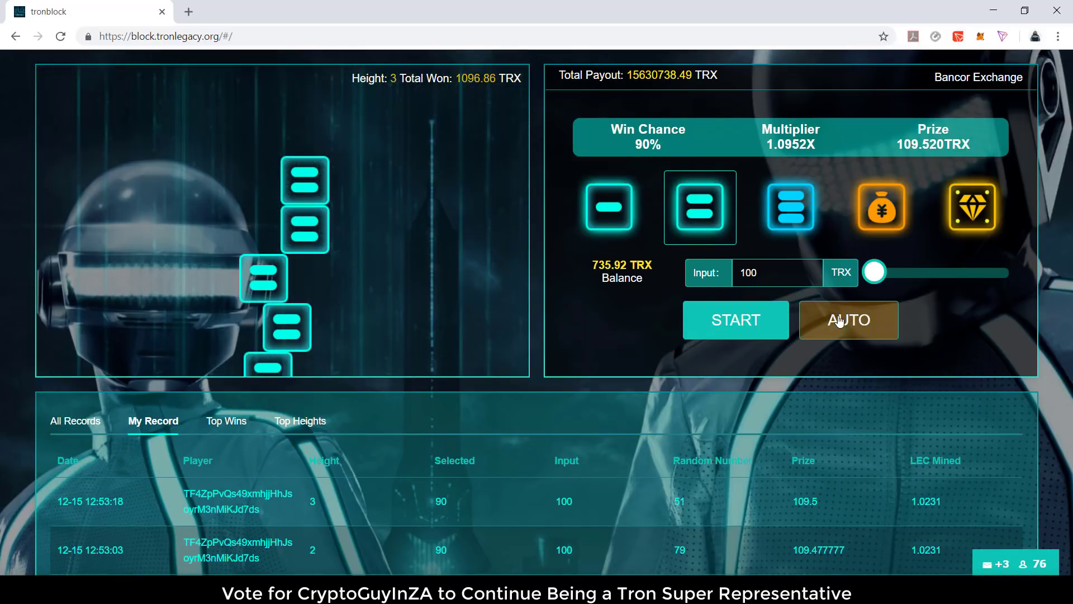
Run automatic repeated play at 90% win chance, pausing it once and switching it back on.
{"action": "left_click", "coordinate": [848, 320]}
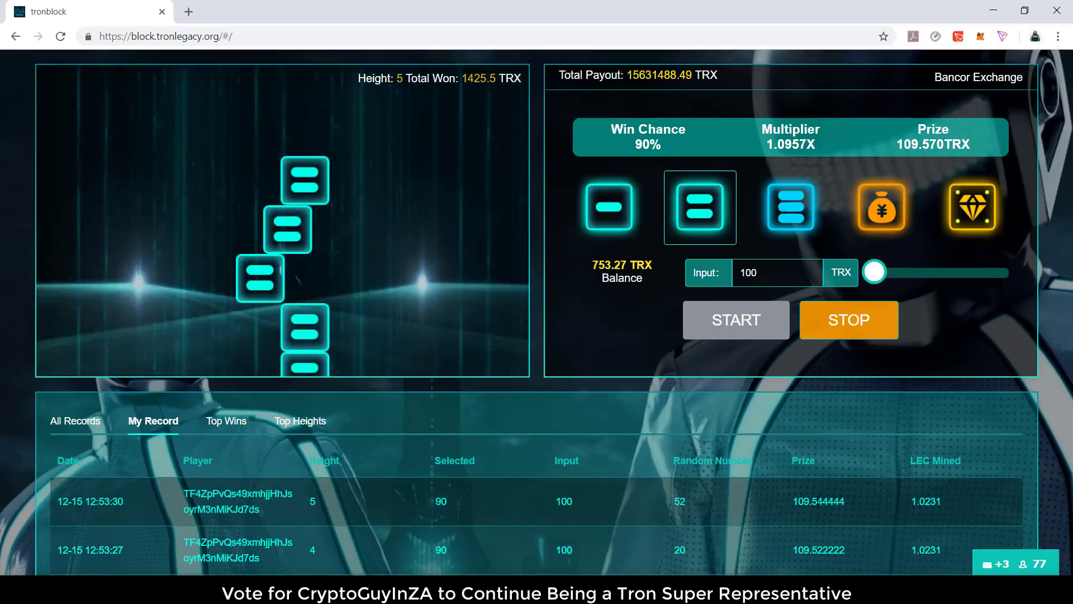
{"action": "left_click", "coordinate": [735, 318]}
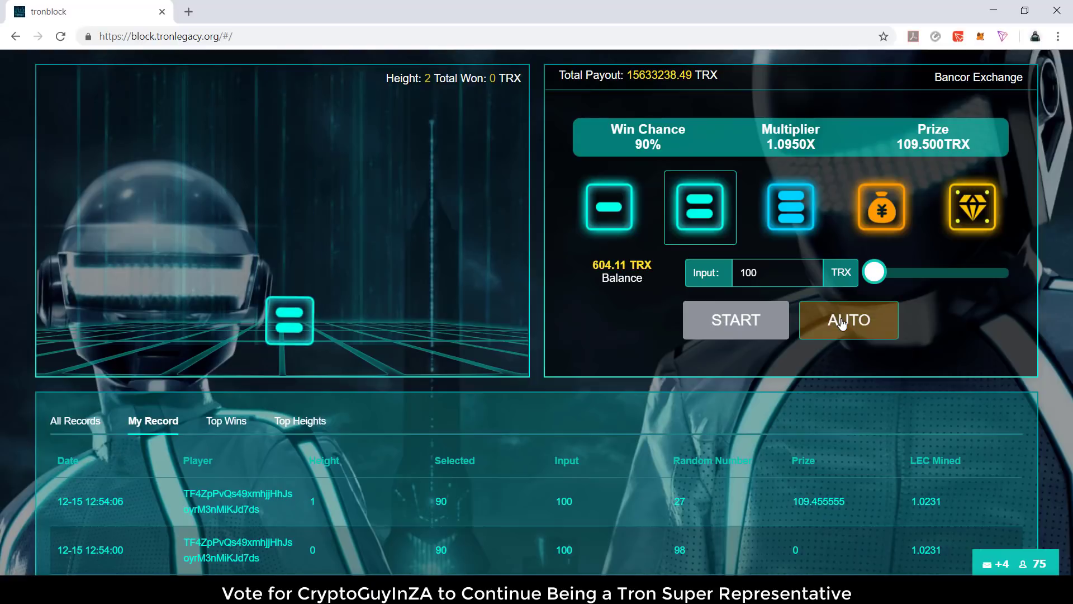
{"action": "left_click", "coordinate": [848, 319]}
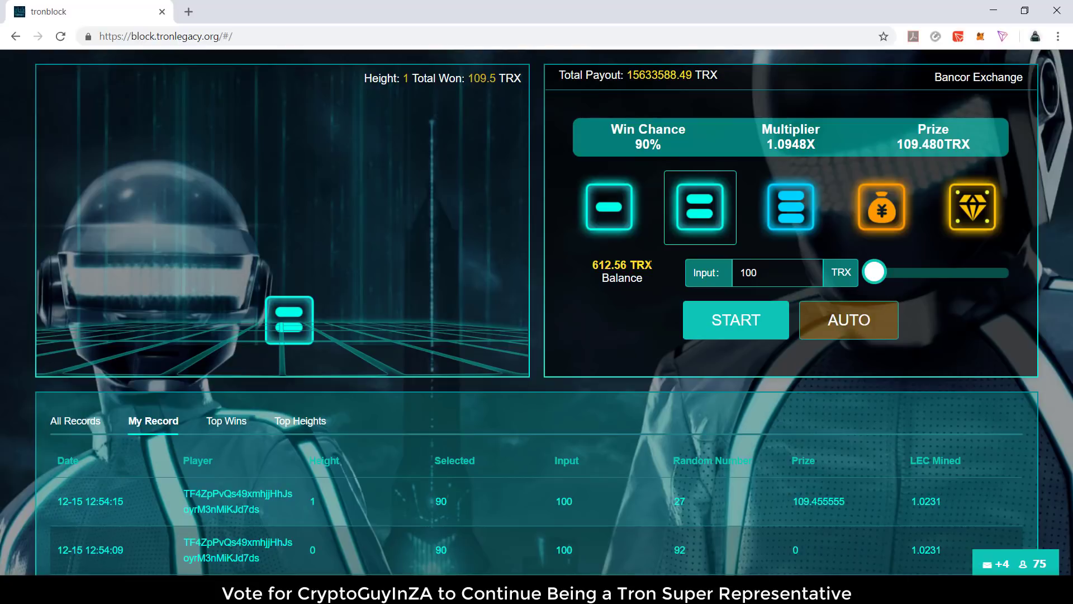
Preview the 75%, 50% and 20% risk levels, then set the bet to 100% win chance (0.9853X).
{"action": "left_click", "coordinate": [790, 207]}
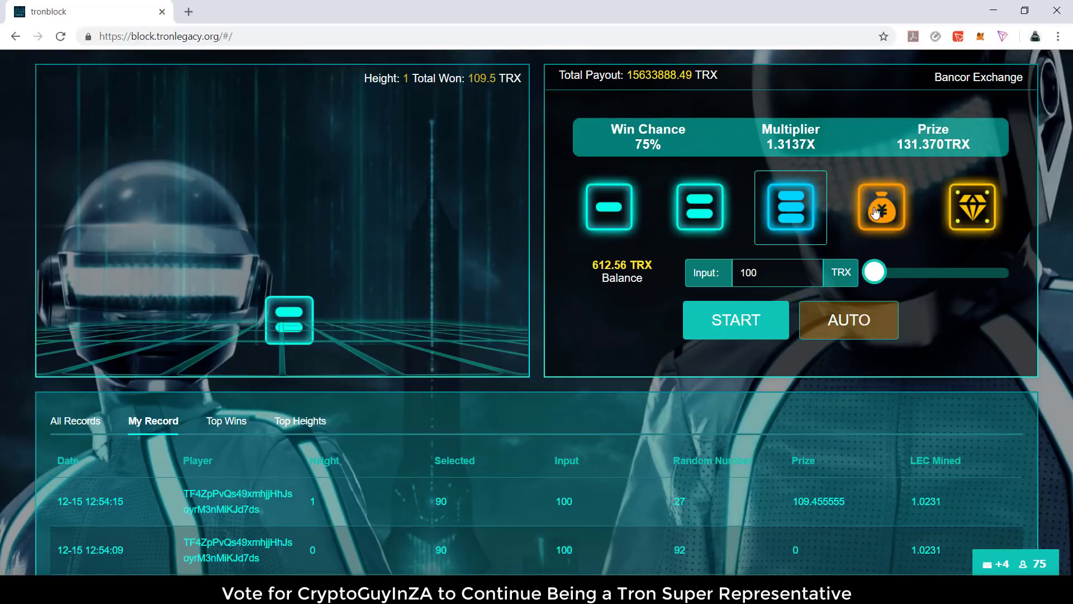
{"action": "left_click", "coordinate": [882, 208]}
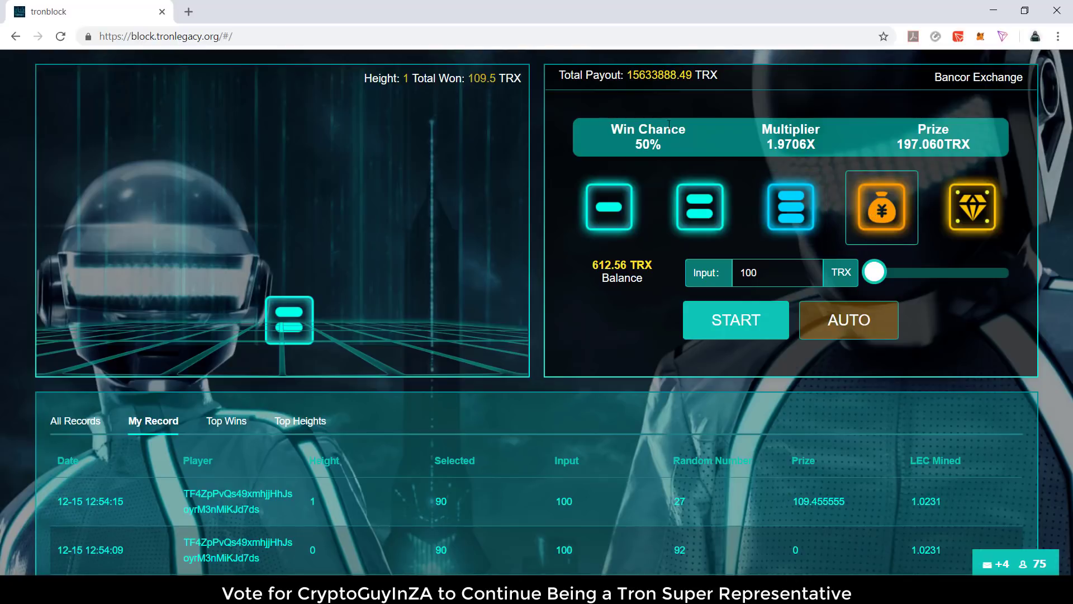
{"action": "left_click", "coordinate": [971, 207]}
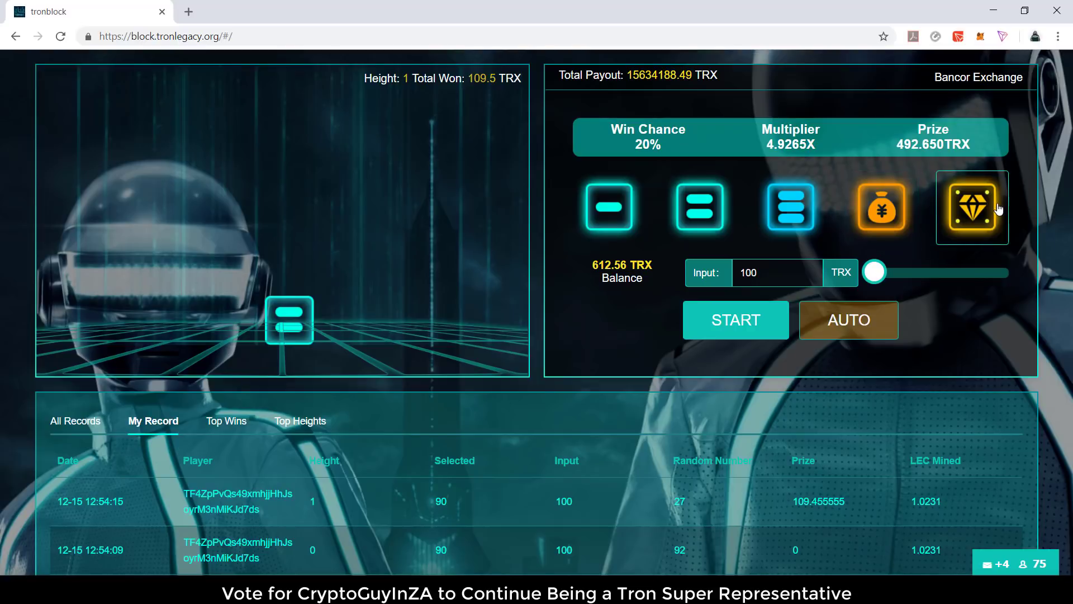
{"action": "mouse_move", "coordinate": [790, 205]}
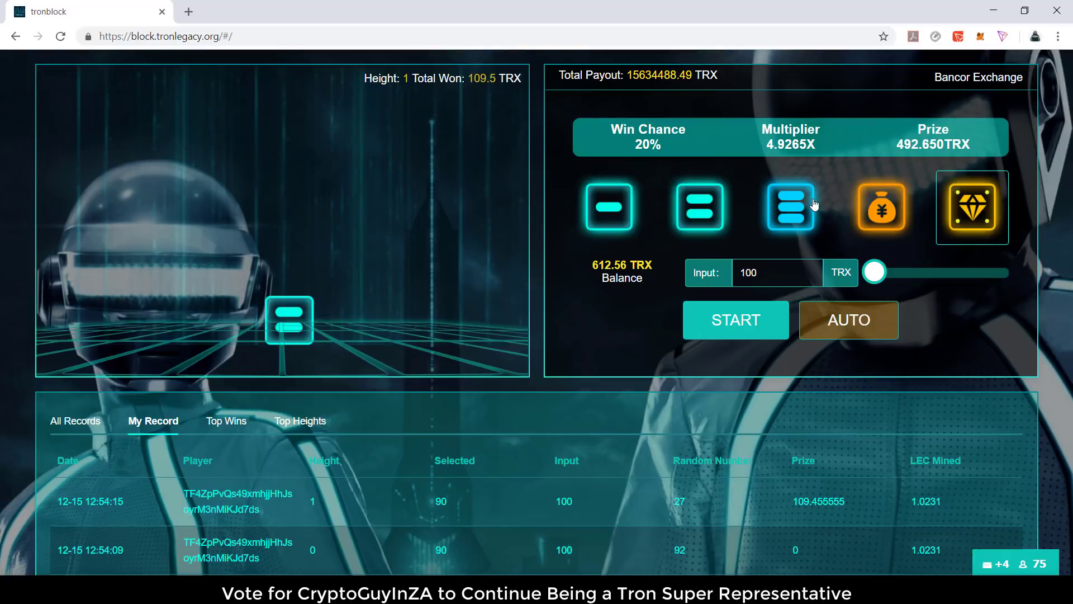
{"action": "left_click", "coordinate": [790, 206]}
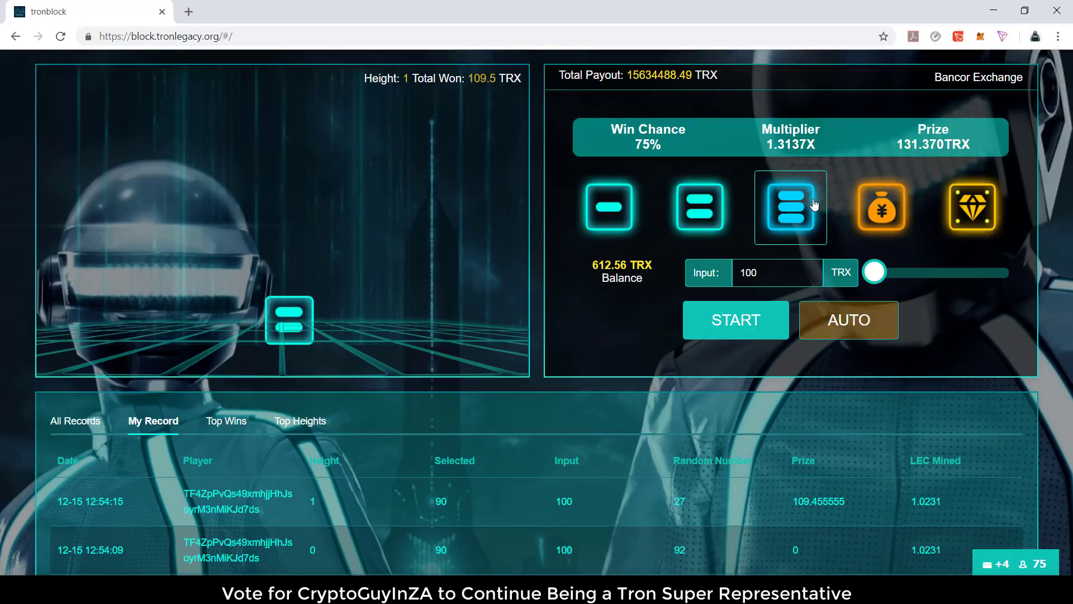
{"action": "mouse_move", "coordinate": [674, 494]}
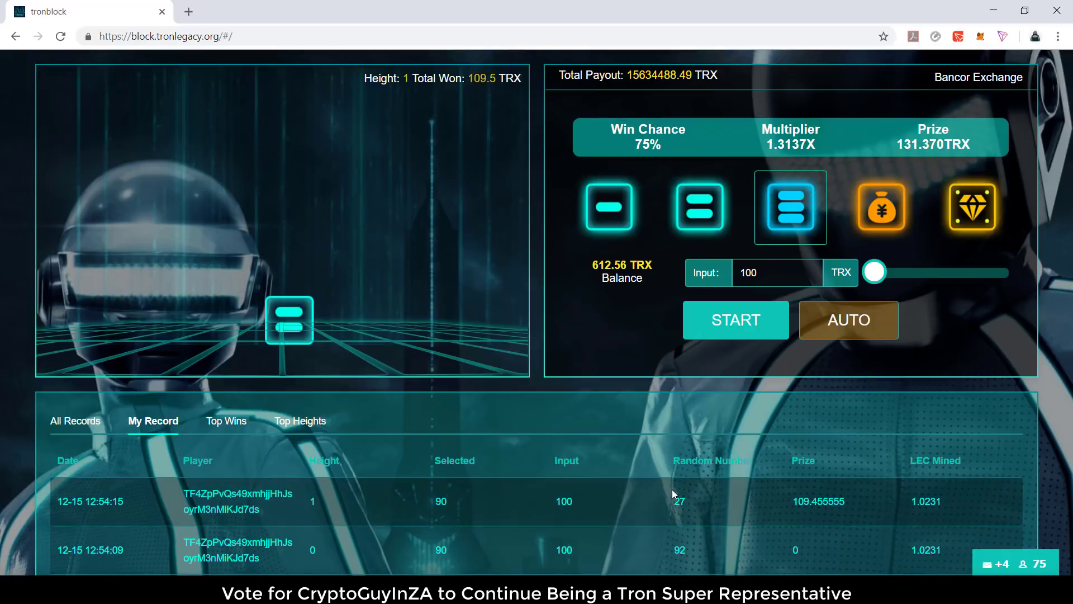
{"action": "left_click", "coordinate": [608, 207]}
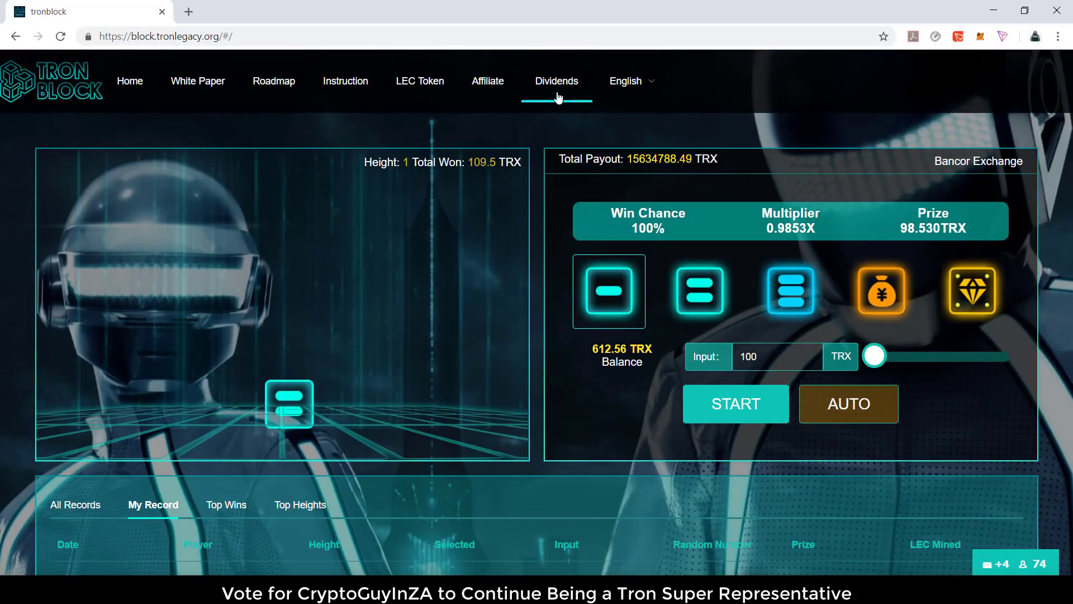
Freeze 50 LEC in the Dividends panel, confirm in TronPay so 95 LEC are frozen, then close it.
{"action": "left_click", "coordinate": [555, 81]}
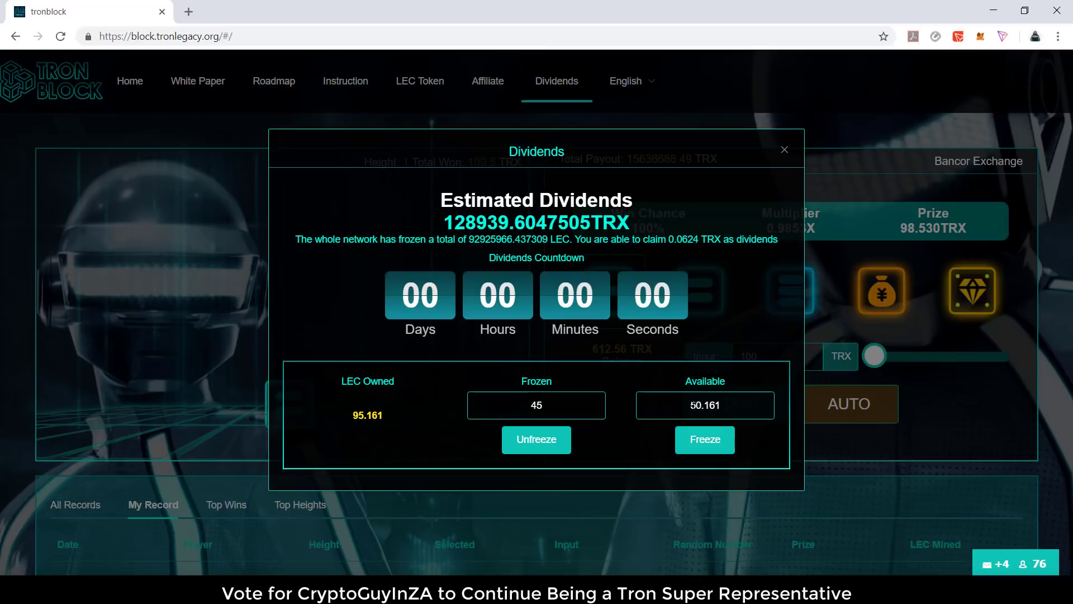
{"action": "double_click", "coordinate": [711, 405]}
{"action": "type", "text": "50"}
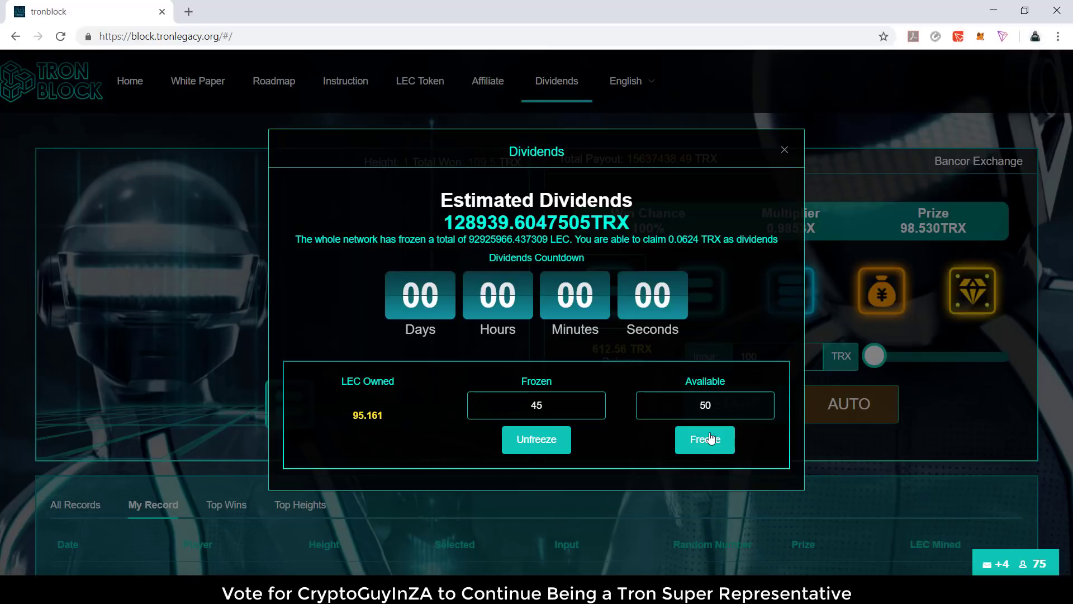
{"action": "left_click", "coordinate": [704, 440]}
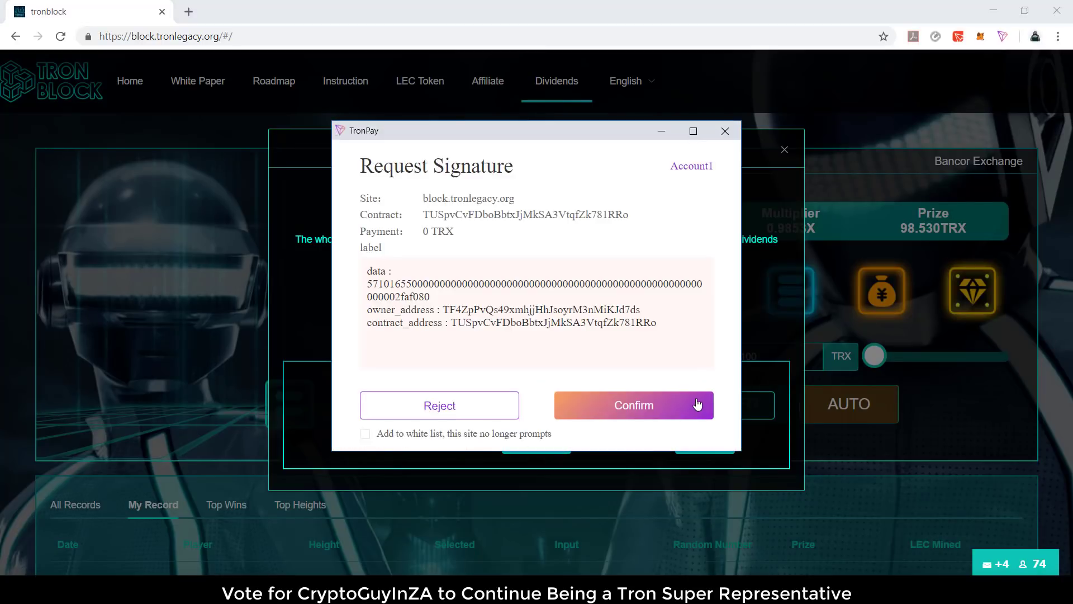
{"action": "left_click", "coordinate": [633, 405]}
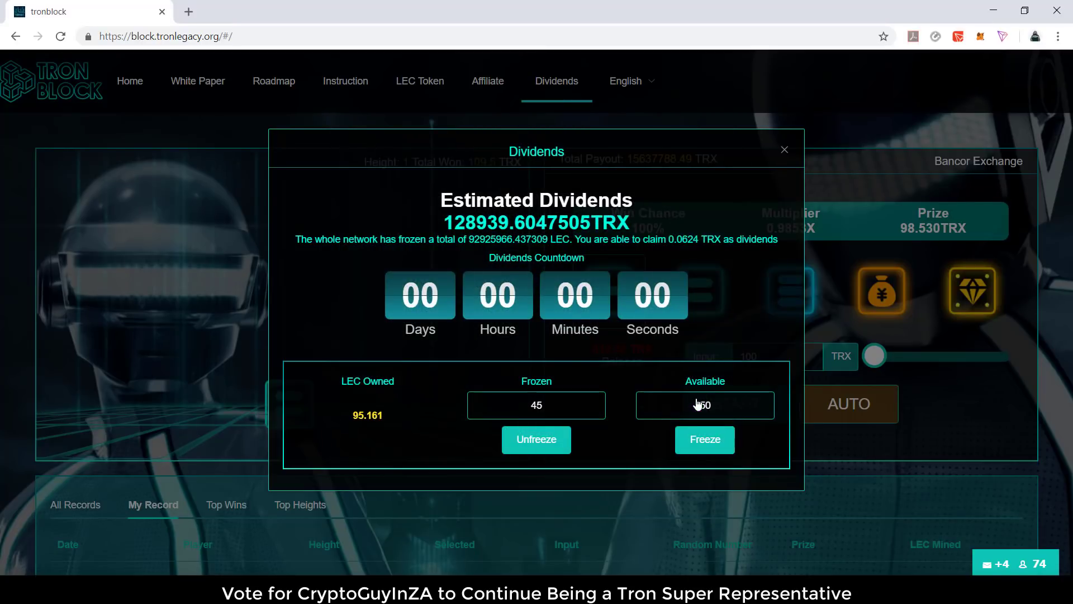
{"action": "left_click", "coordinate": [703, 439]}
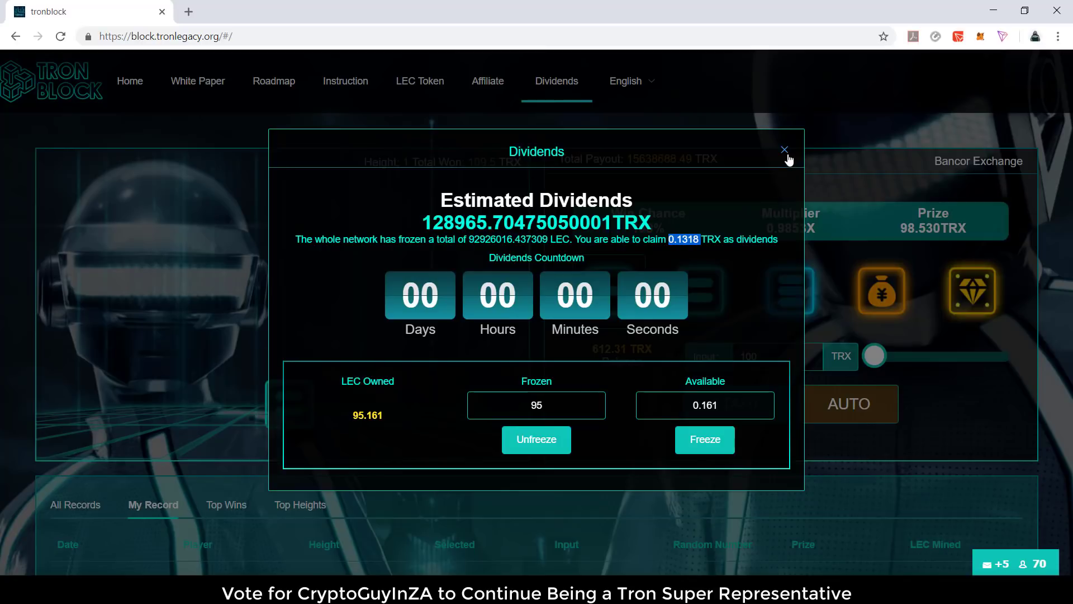
{"action": "left_click", "coordinate": [785, 149]}
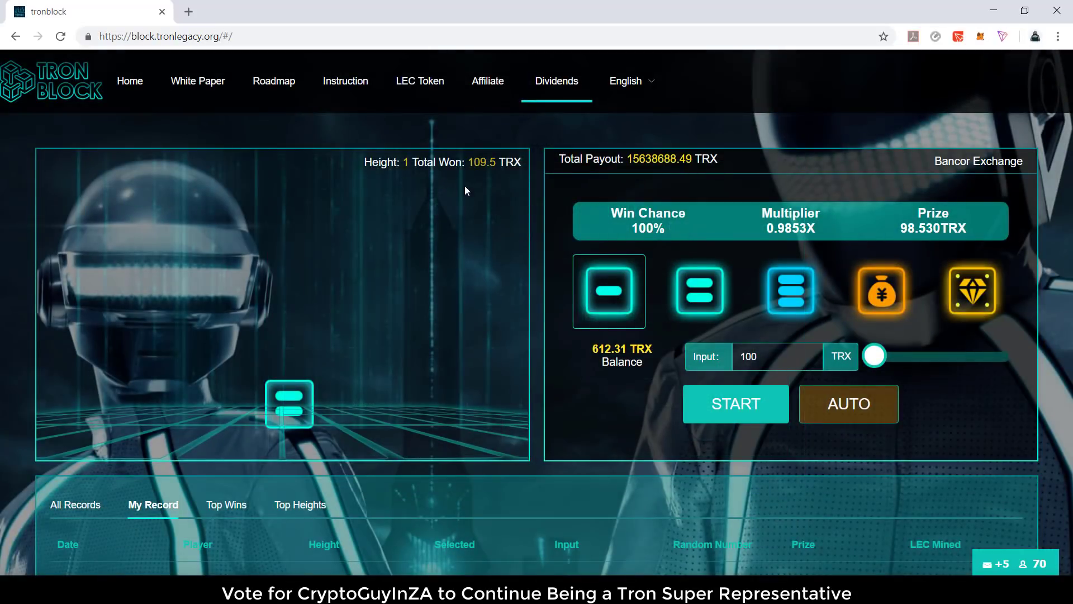
Go to the Affiliate bonuses page and read the three-level payout details popup.
{"action": "left_click", "coordinate": [489, 80]}
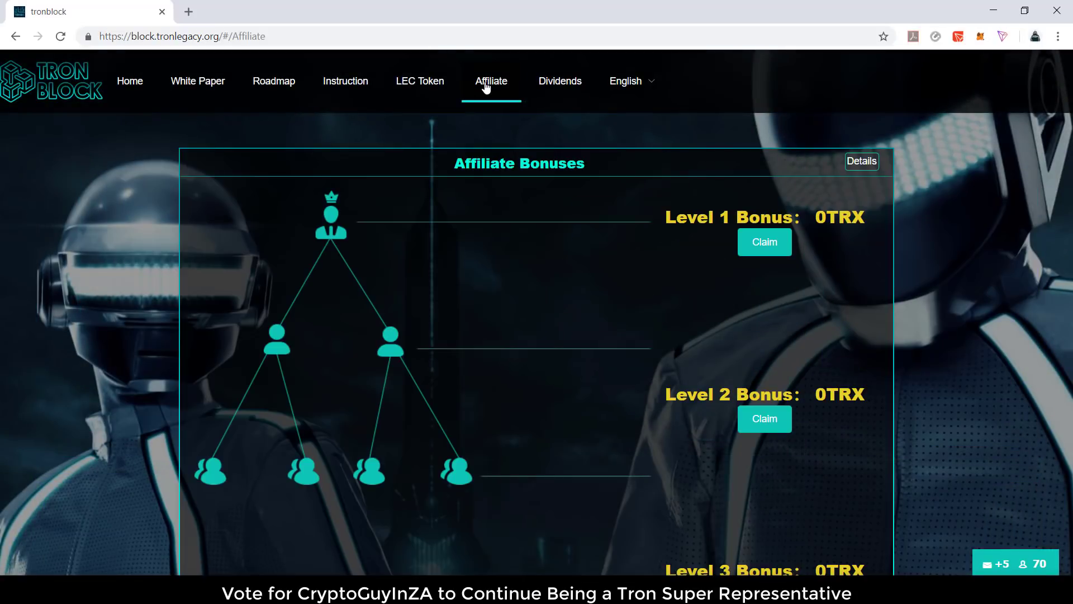
{"action": "mouse_move", "coordinate": [881, 348]}
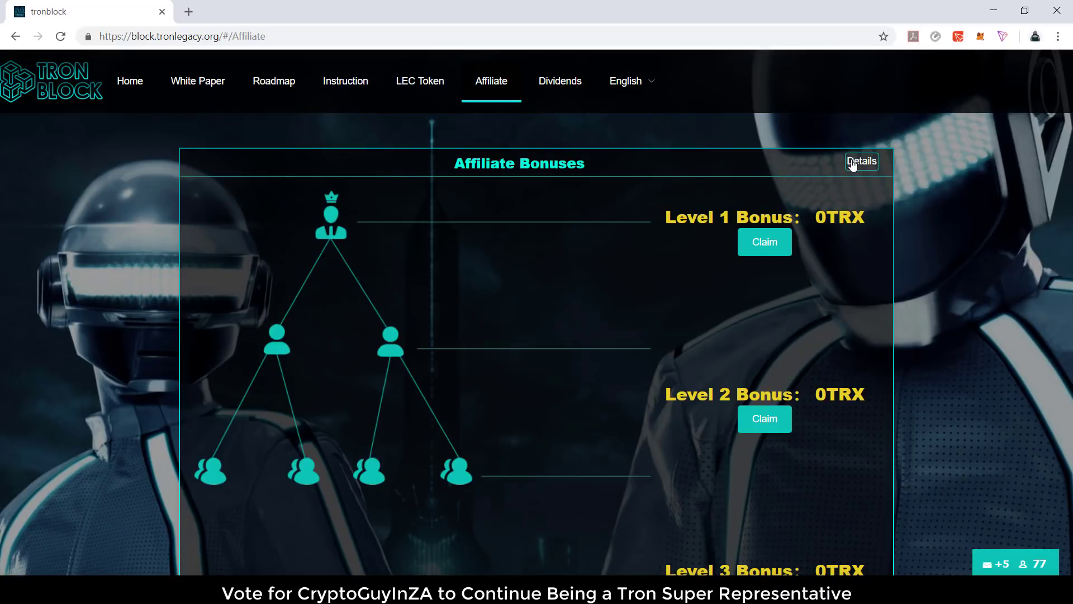
{"action": "left_click", "coordinate": [860, 161]}
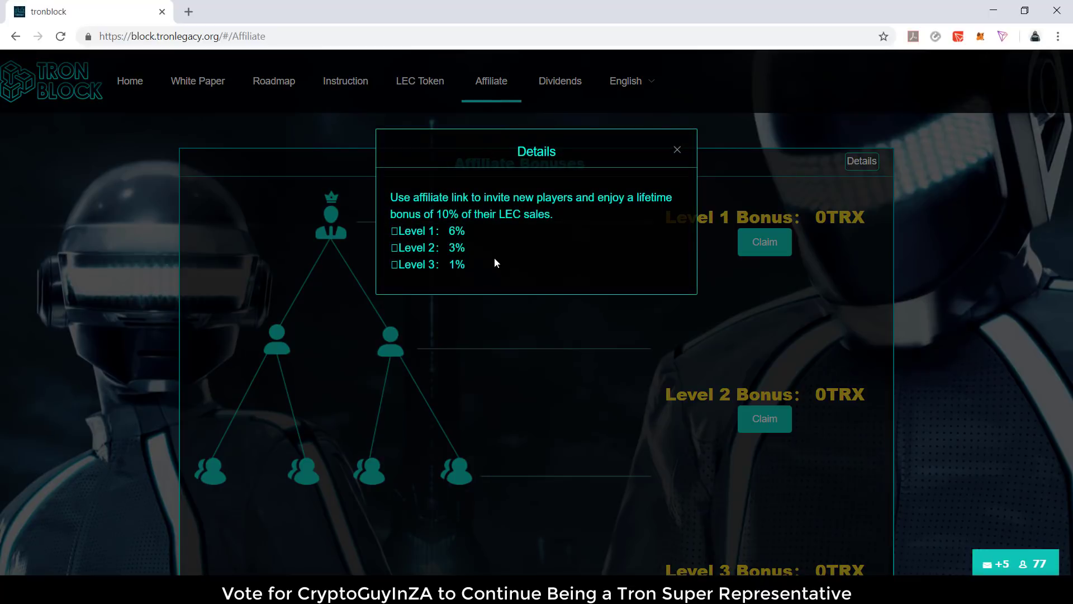
{"action": "mouse_move", "coordinate": [581, 225]}
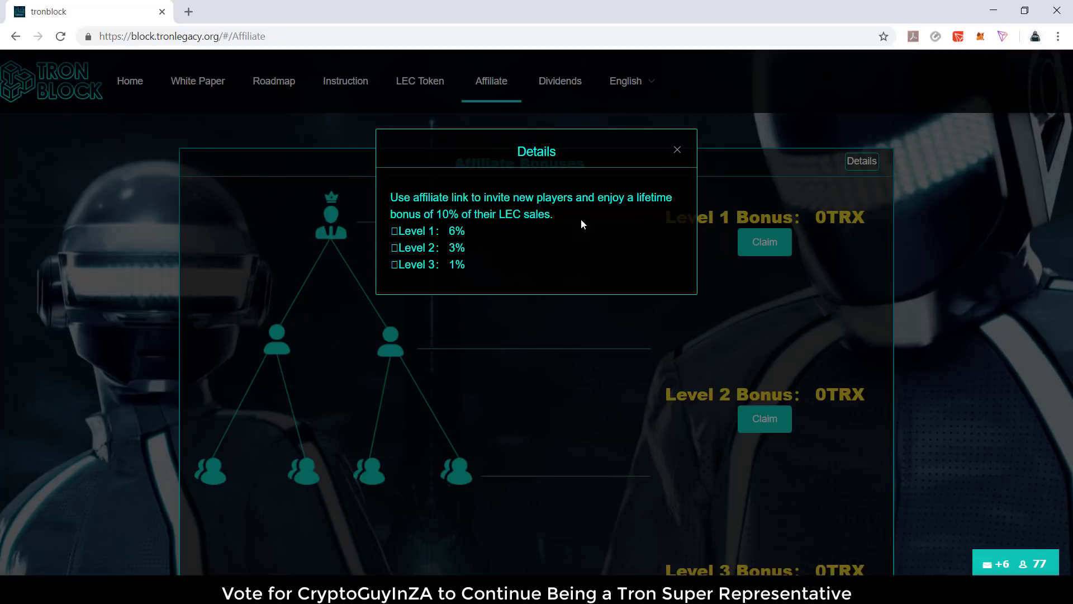
{"action": "mouse_move", "coordinate": [544, 228]}
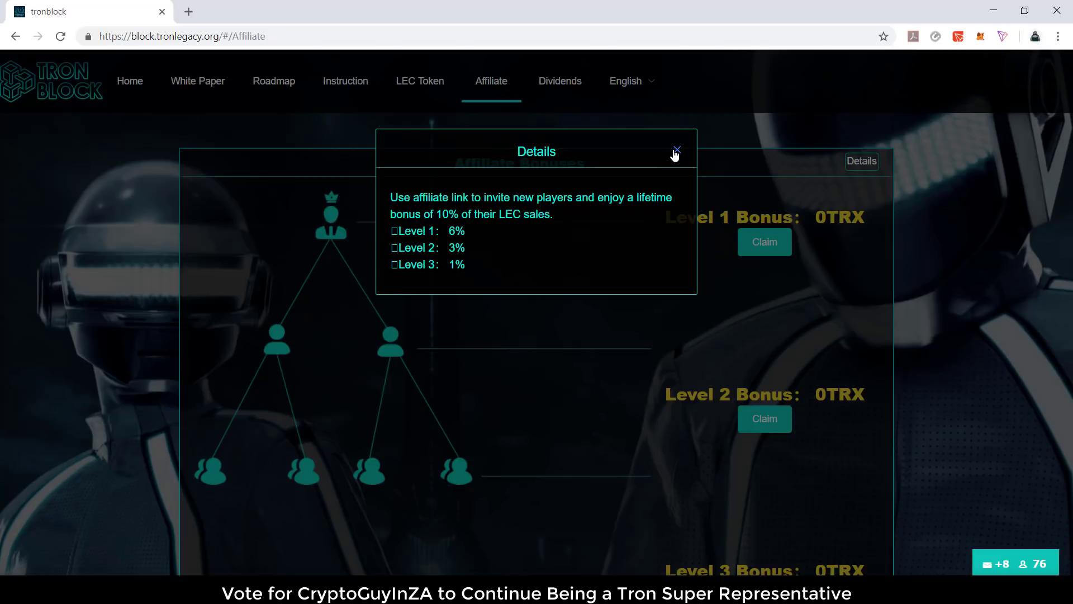
{"action": "left_click", "coordinate": [675, 151]}
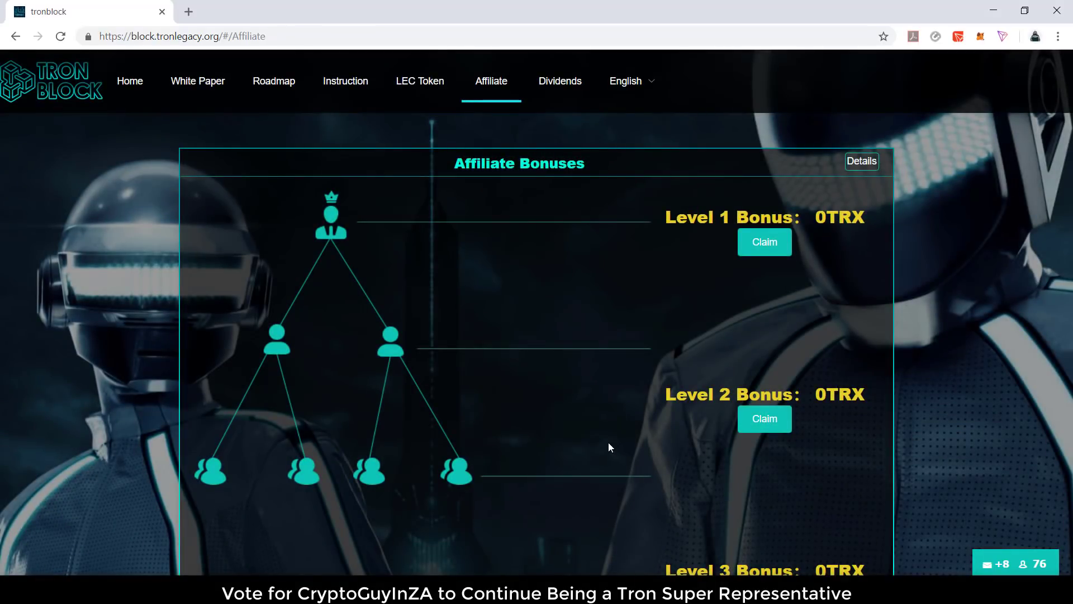
Generate an affiliate link from code Crypto123 and confirm the signature in TronPay.
{"action": "scroll", "scroll_direction": "down", "scroll_amount": 3}
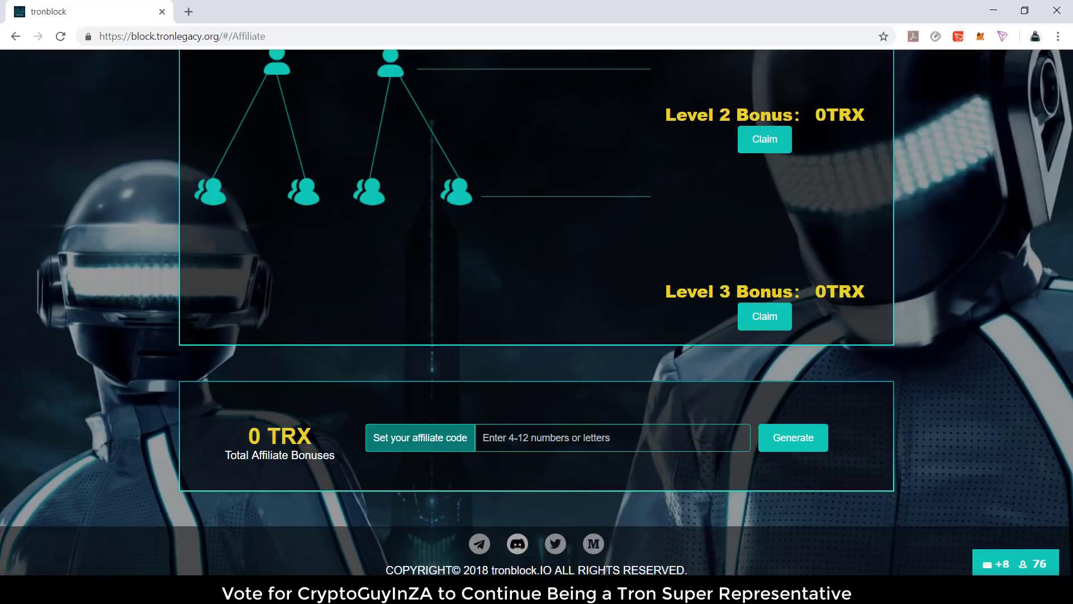
{"action": "type", "text": "Crypto12"}
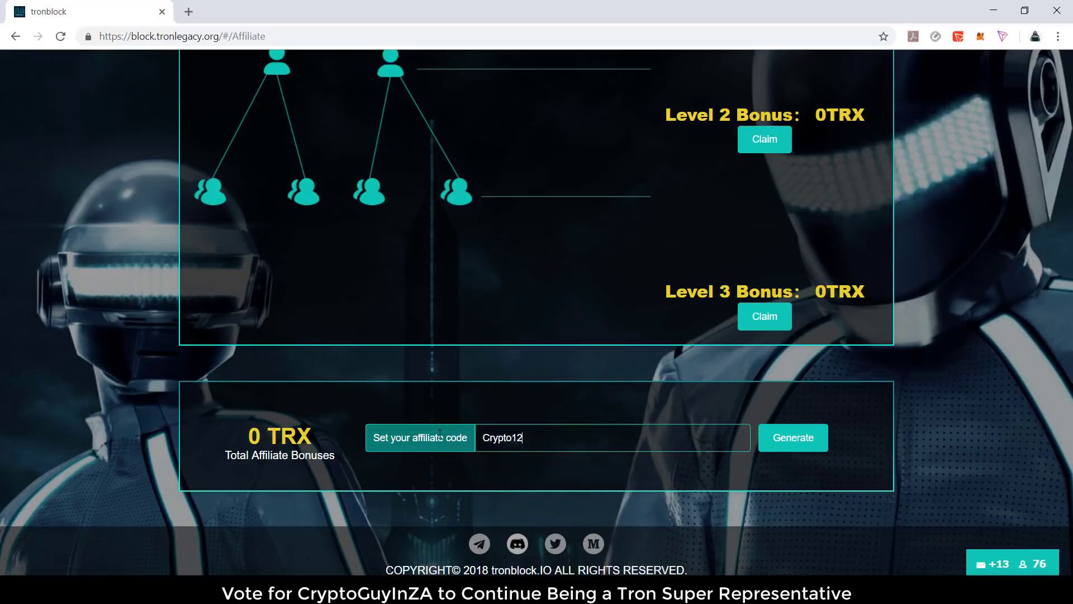
{"action": "type", "text": "3"}
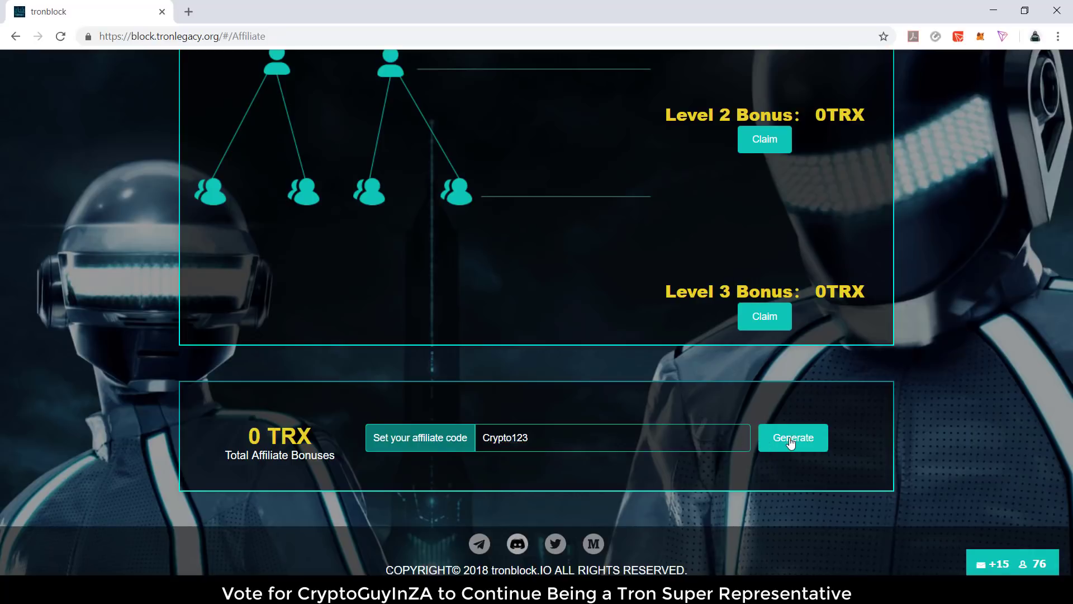
{"action": "left_click", "coordinate": [792, 437]}
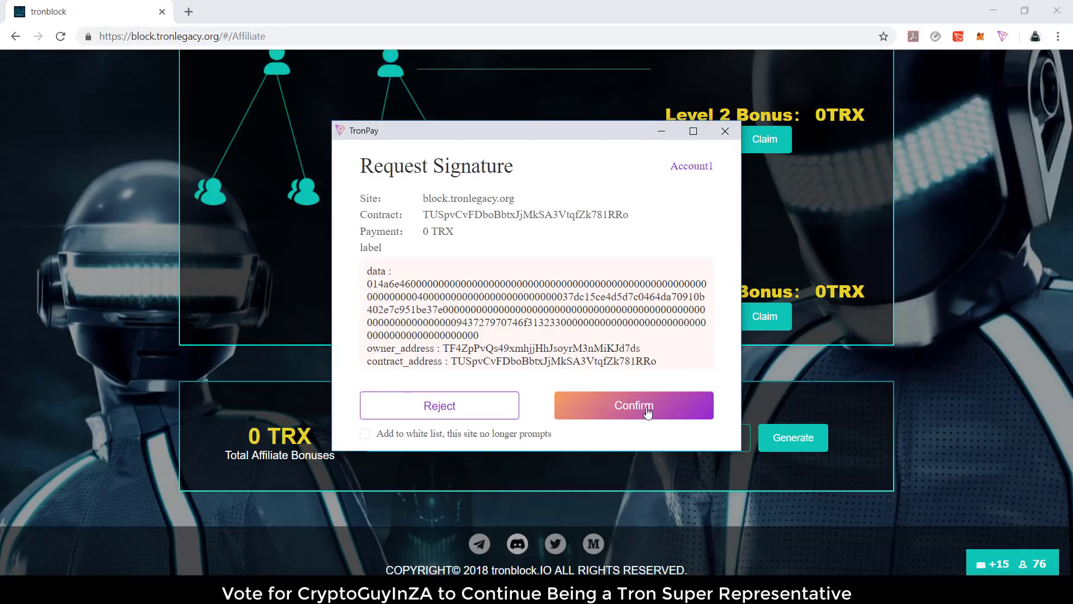
{"action": "left_click", "coordinate": [632, 404]}
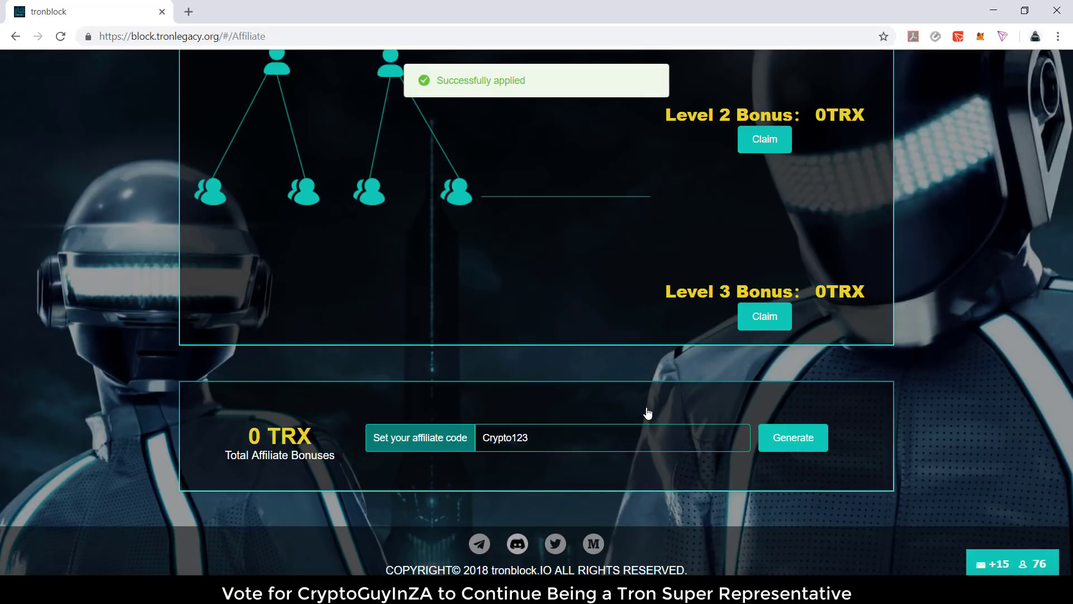
{"action": "left_click", "coordinate": [792, 437]}
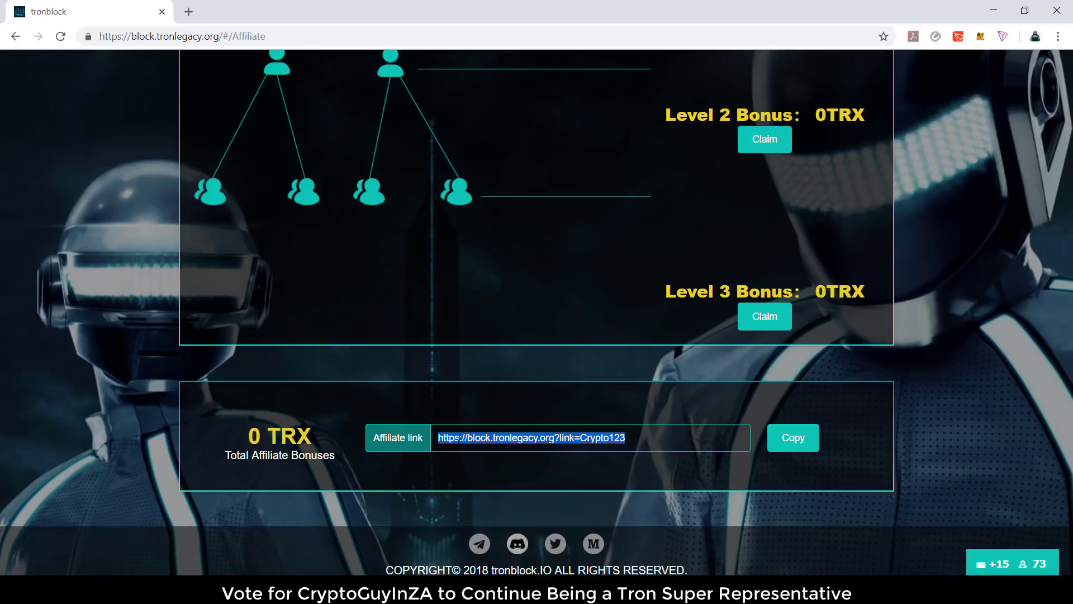
Copy the generated affiliate link and return to the game home page.
{"action": "left_click", "coordinate": [407, 362]}
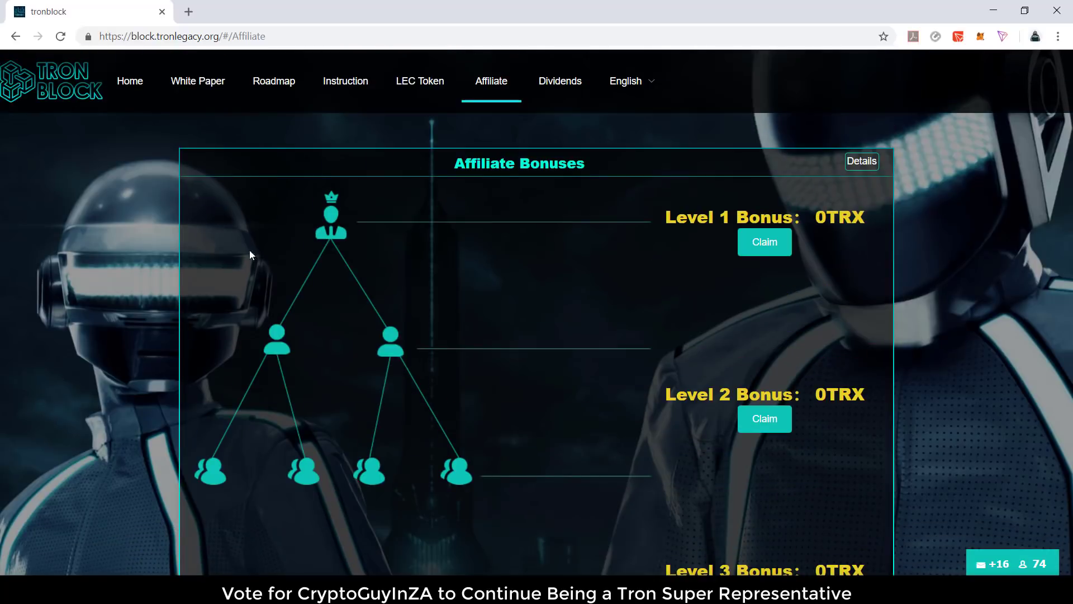
{"action": "left_click", "coordinate": [130, 80]}
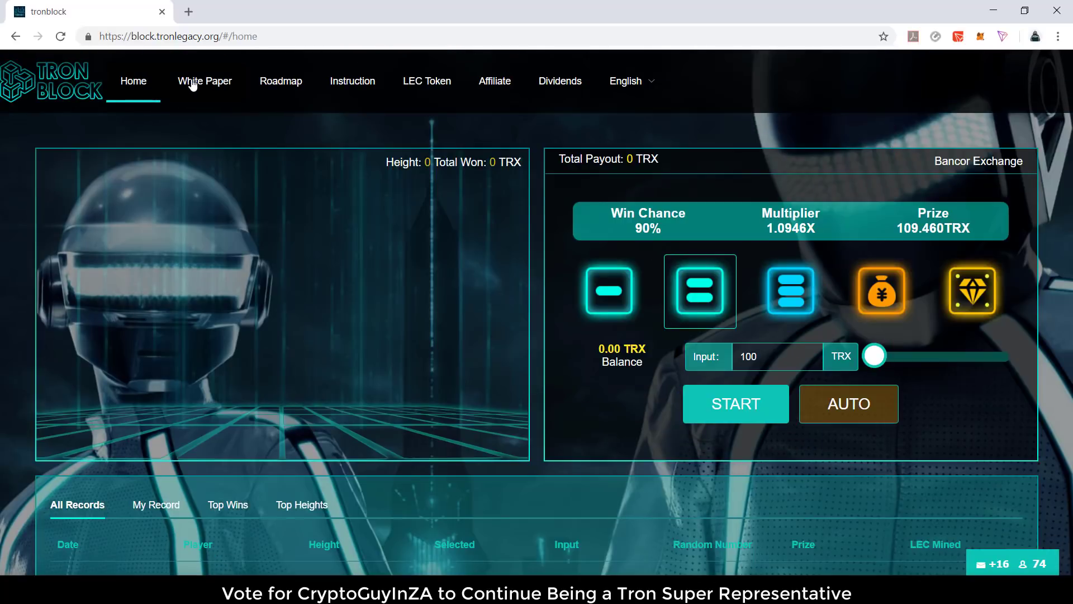